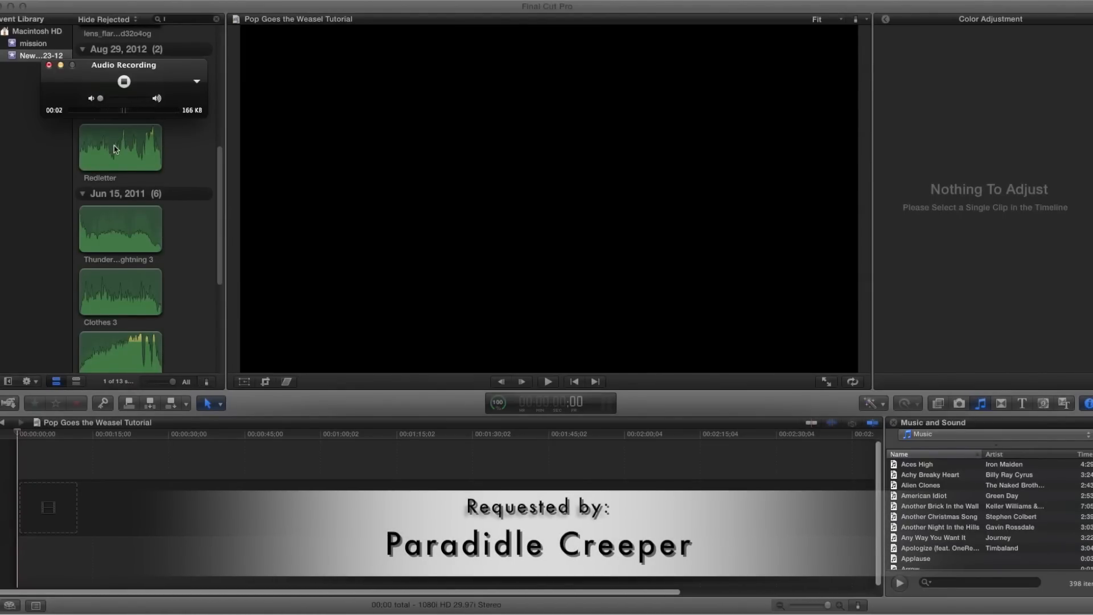
# Stop the audio recording and show the clips from all events on Macintosh HD.
pyautogui.click(123, 82)
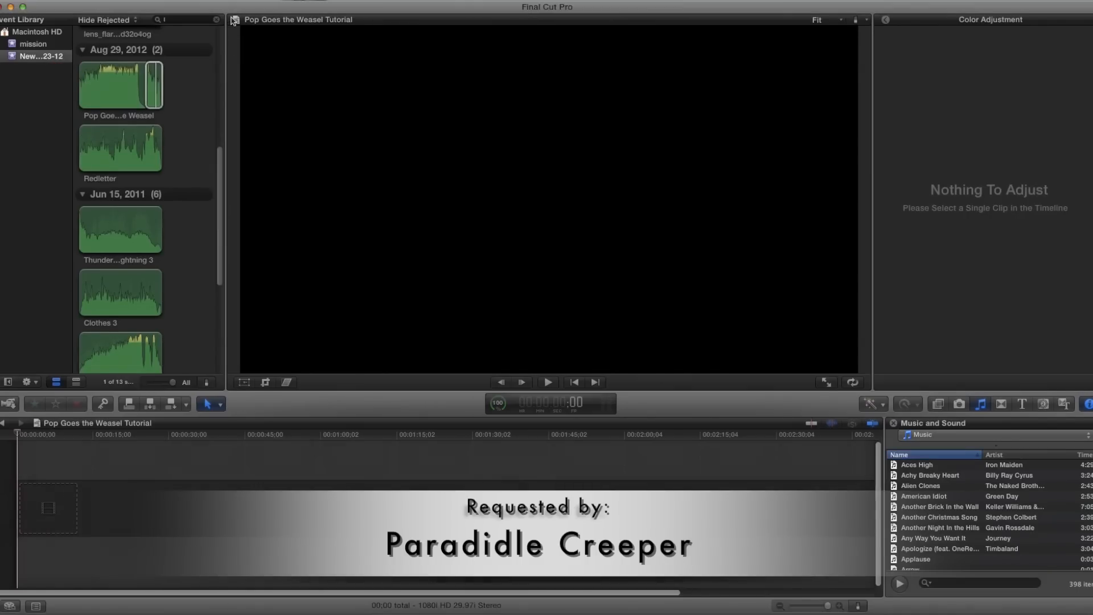
pyautogui.moveTo(67, 148)
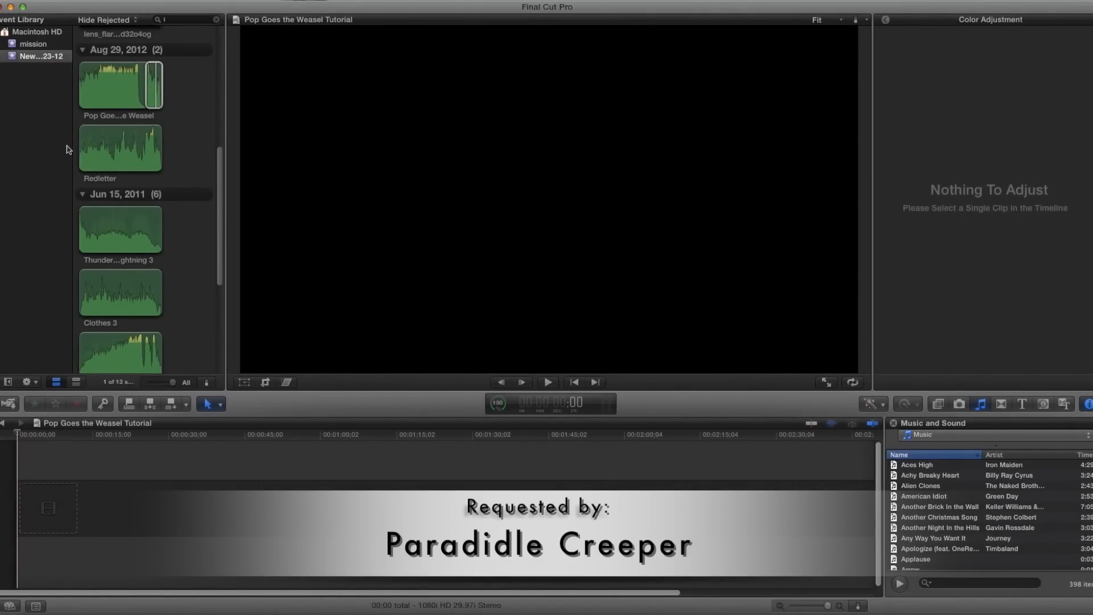
pyautogui.moveTo(71, 139)
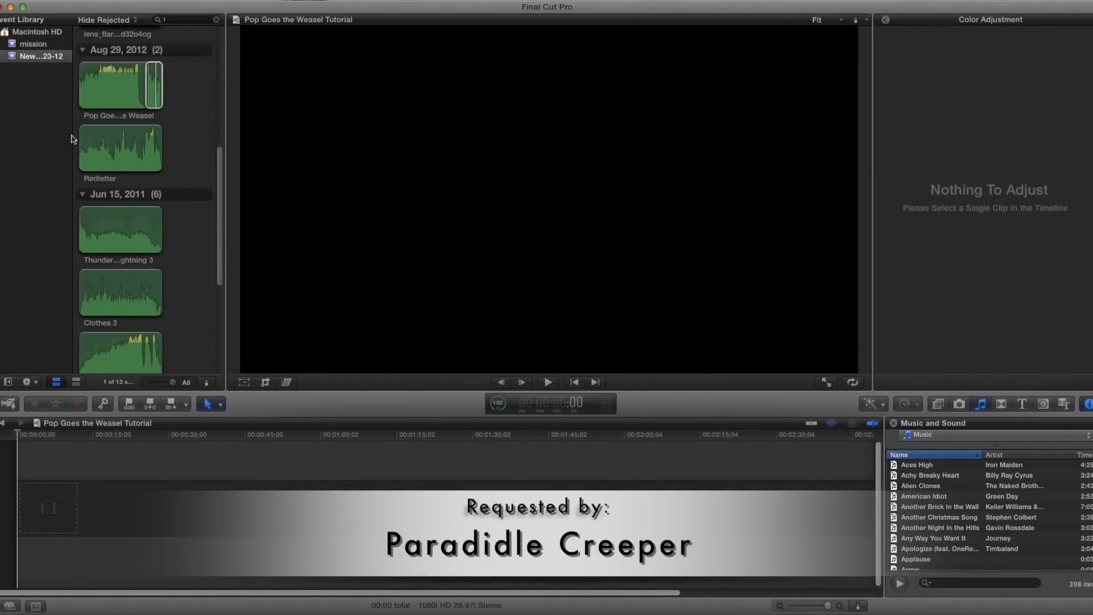
pyautogui.moveTo(147, 166)
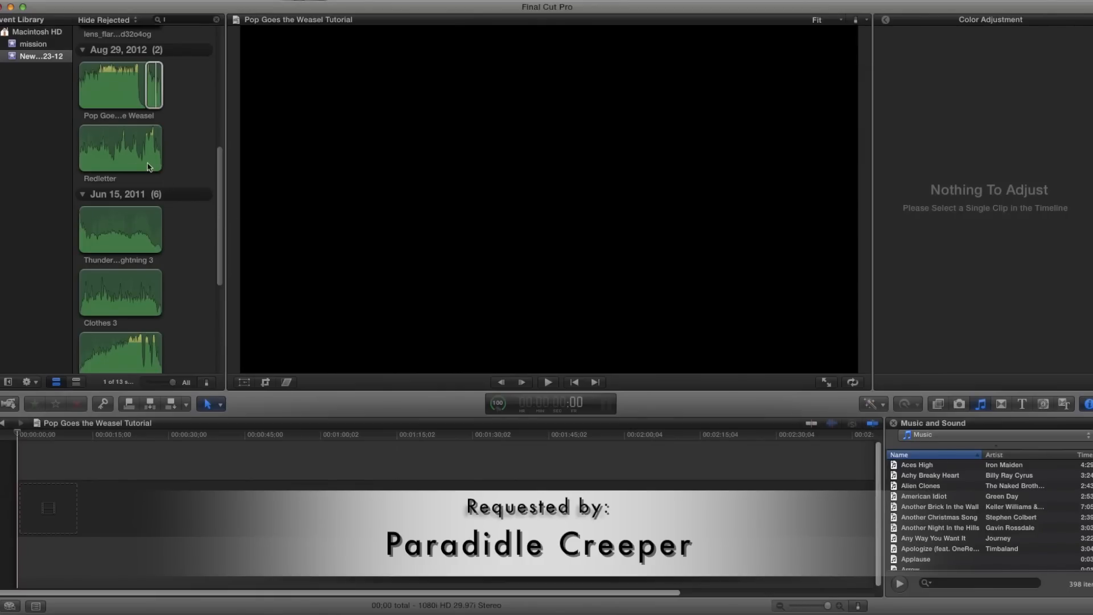
pyautogui.click(185, 19)
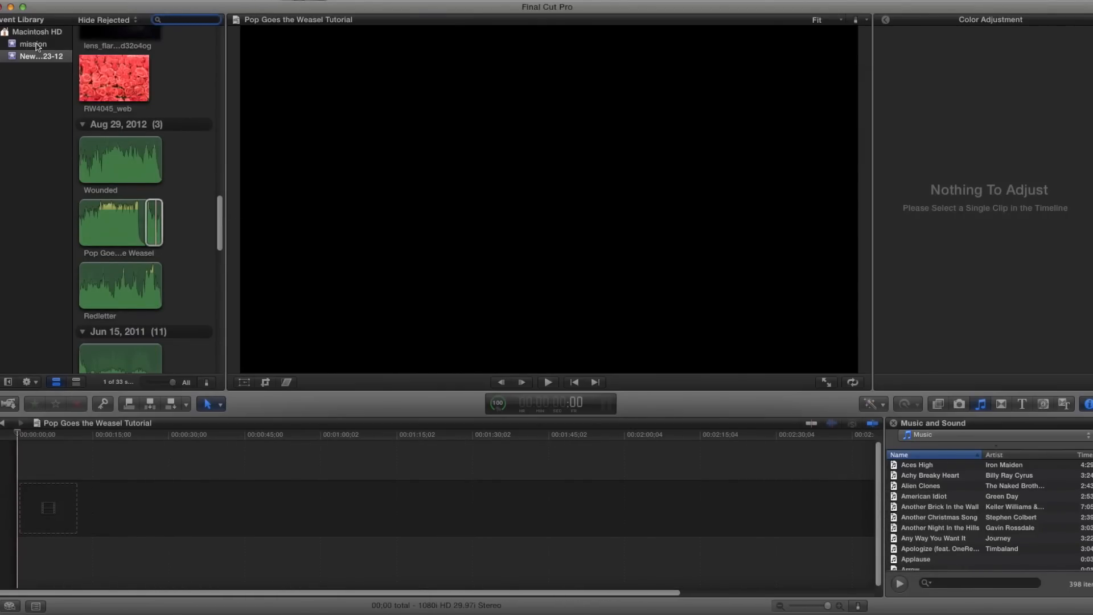
pyautogui.click(33, 44)
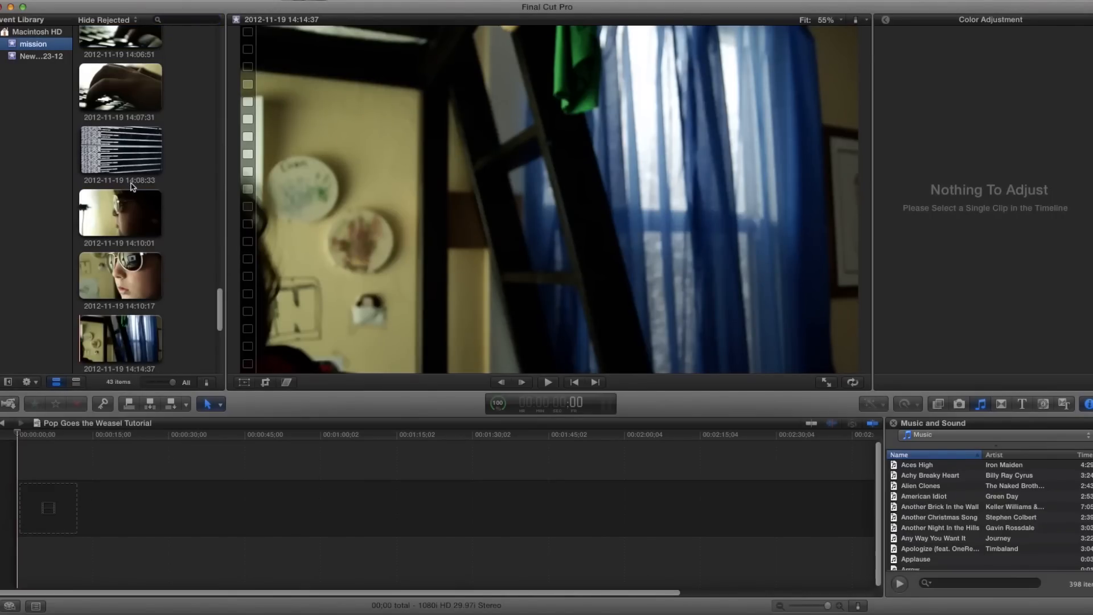
pyautogui.scroll(-3)
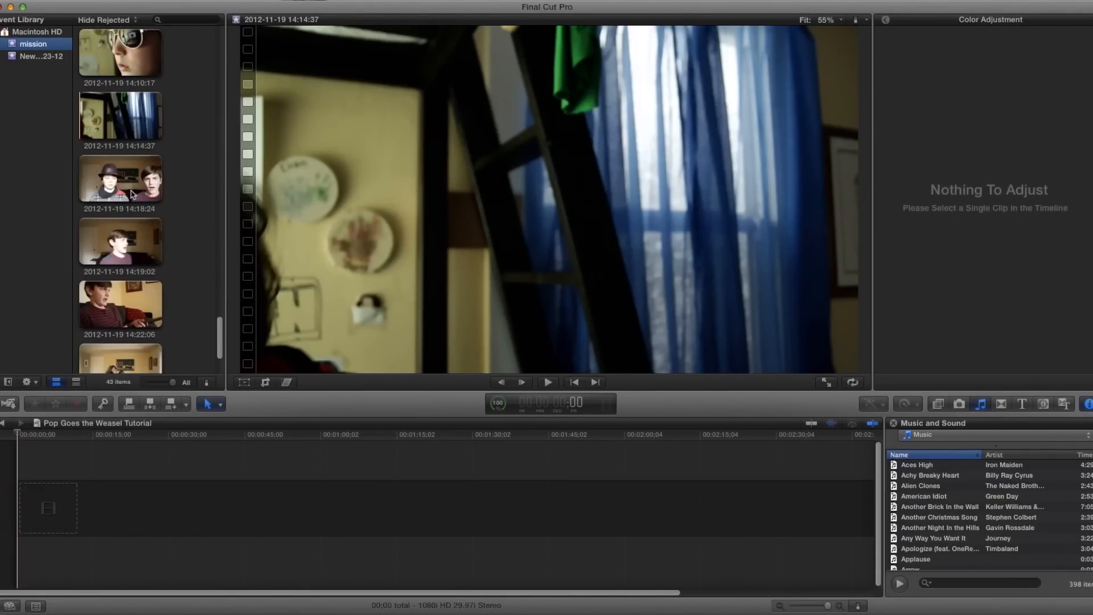
pyautogui.click(120, 116)
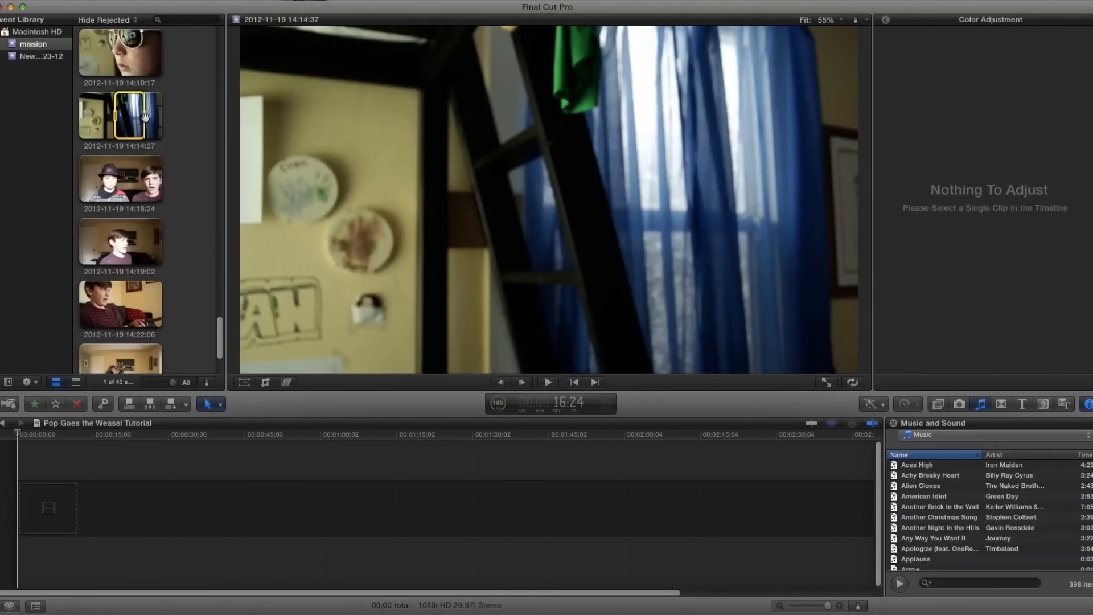
# Add the 14:14:37 clip to the timeline and blade off a short piece at the boy's entrance.
pyautogui.moveTo(120, 116); pyautogui.dragTo(35, 506)
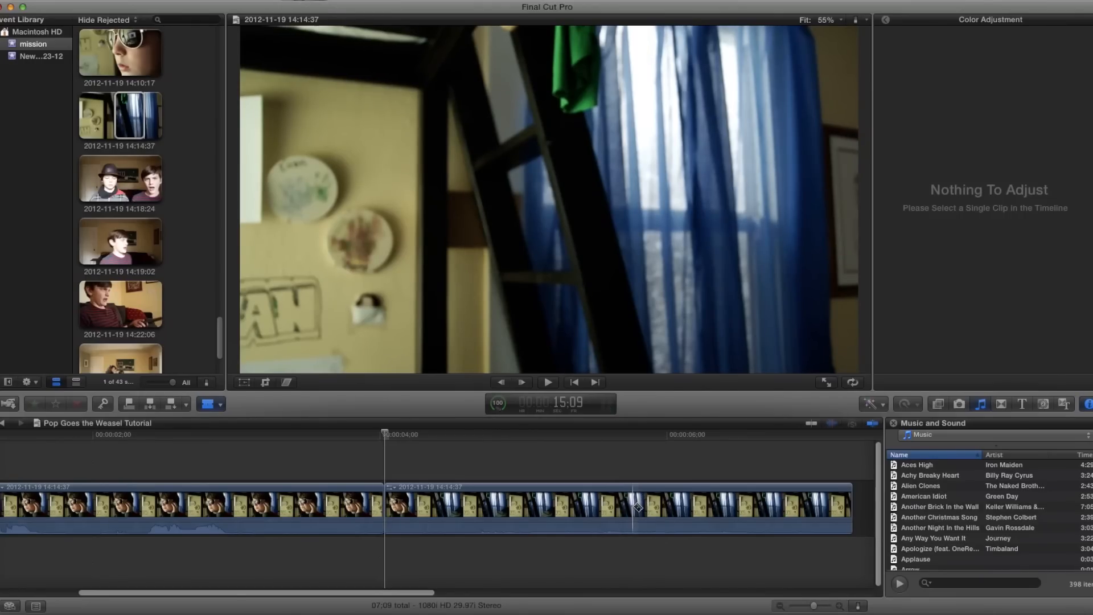
pyautogui.click(634, 509)
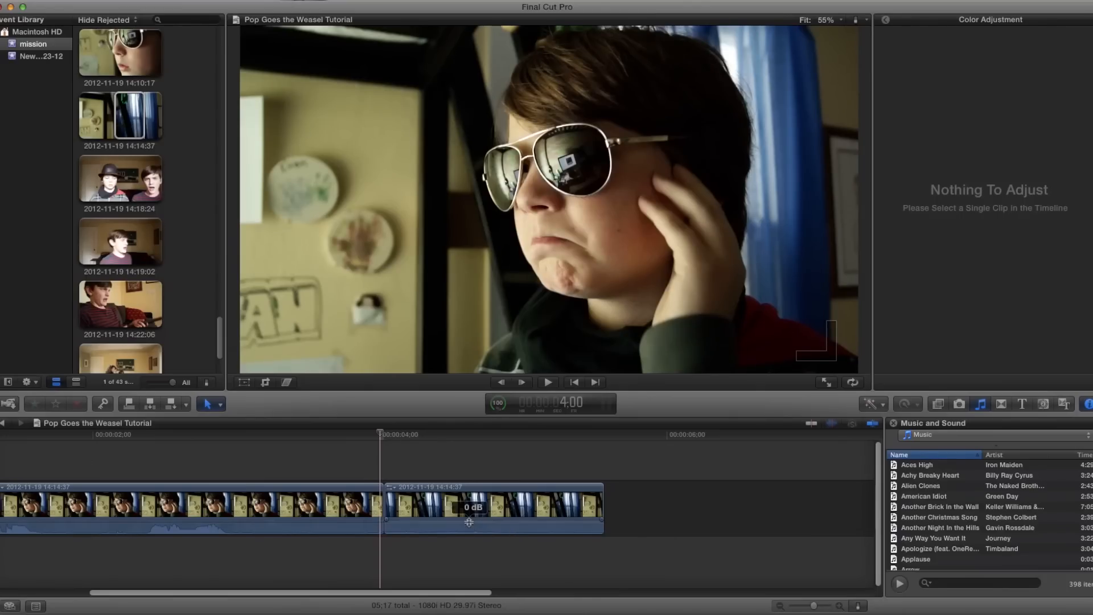
pyautogui.click(359, 434)
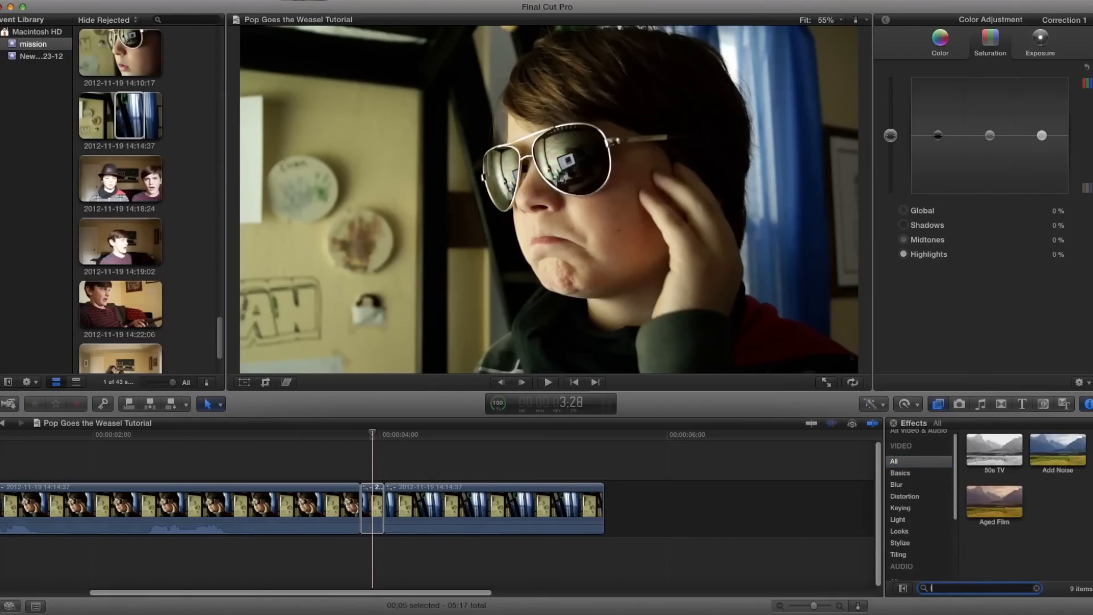
# Search the Effects Browser for 'pix' to find the Pixelate effect.
pyautogui.write('pixe')
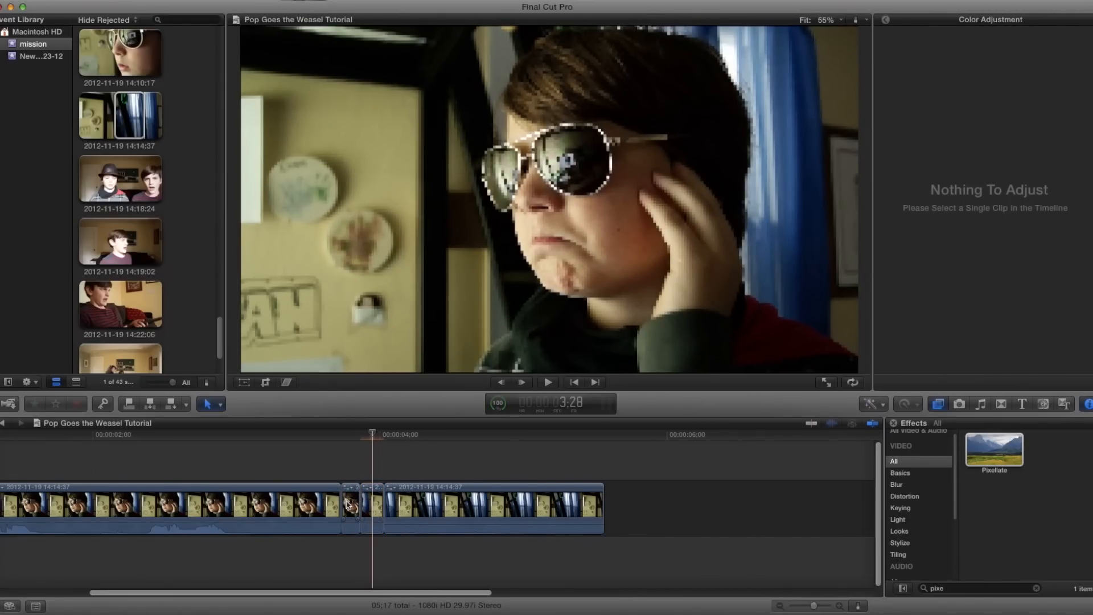
# Select the five-frame copy and find the Mask effect among the Keying effects with 'ma'.
pyautogui.click(350, 507)
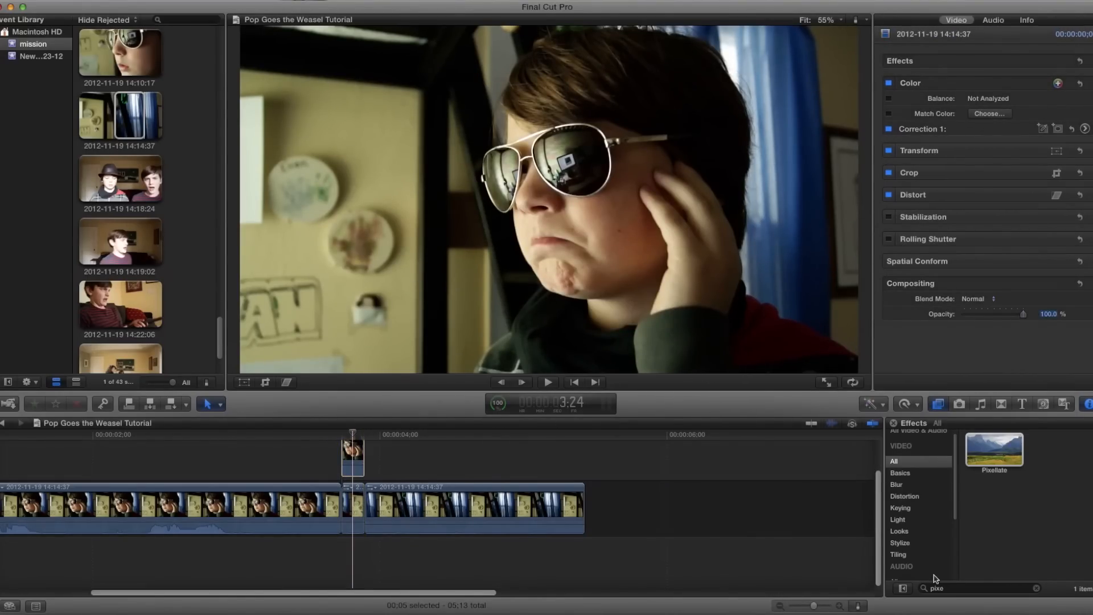
pyautogui.click(900, 508)
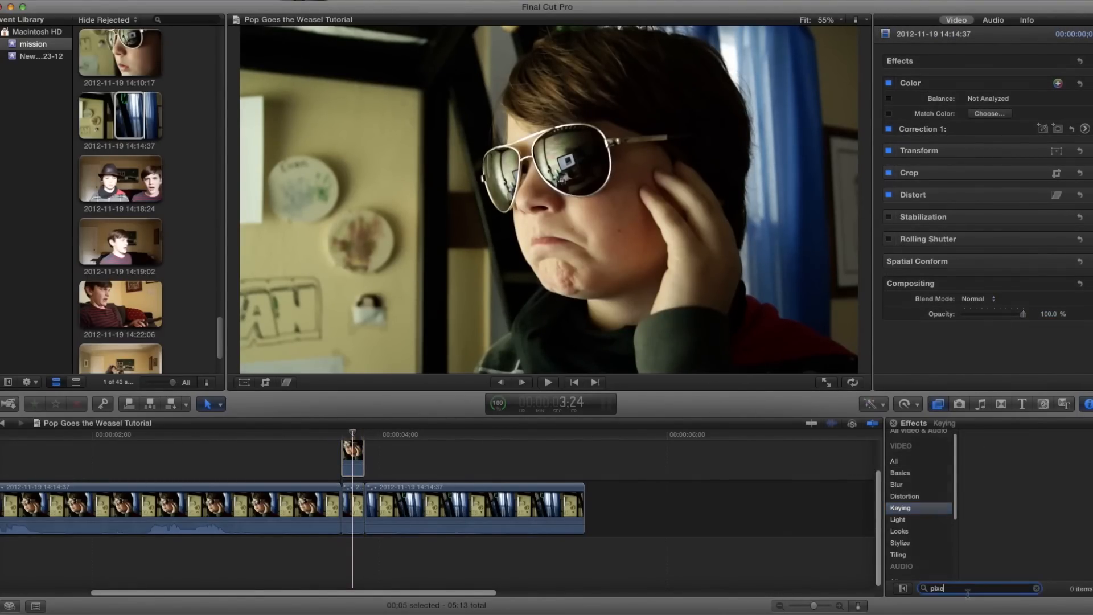
pyautogui.write('ma')
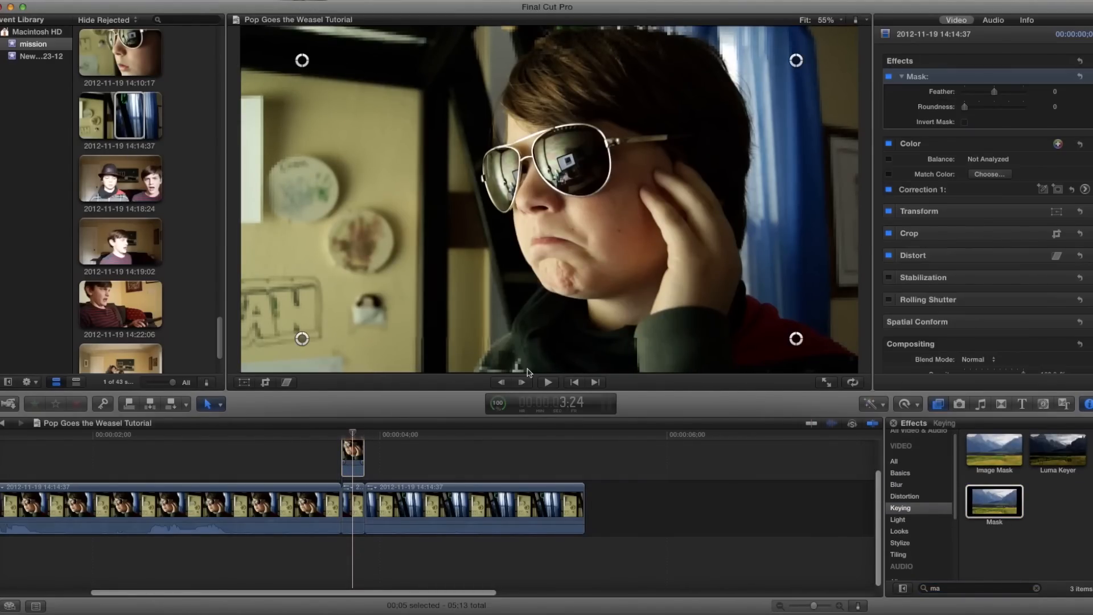
# Invert the copy's mask and drag its handles around the boy.
pyautogui.click(964, 122)
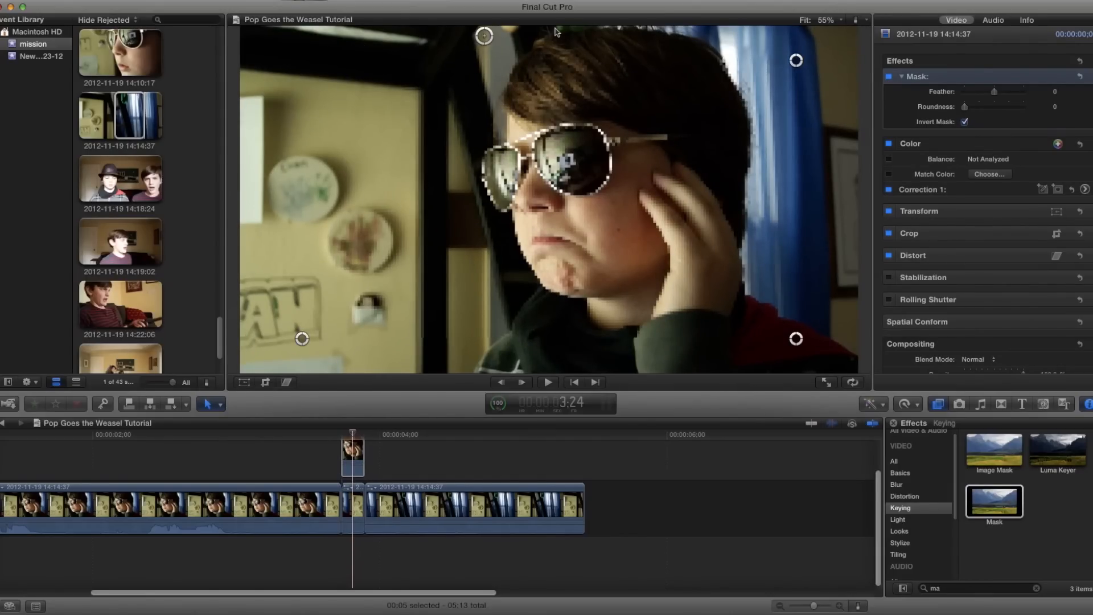
pyautogui.moveTo(484, 35); pyautogui.dragTo(537, 35)
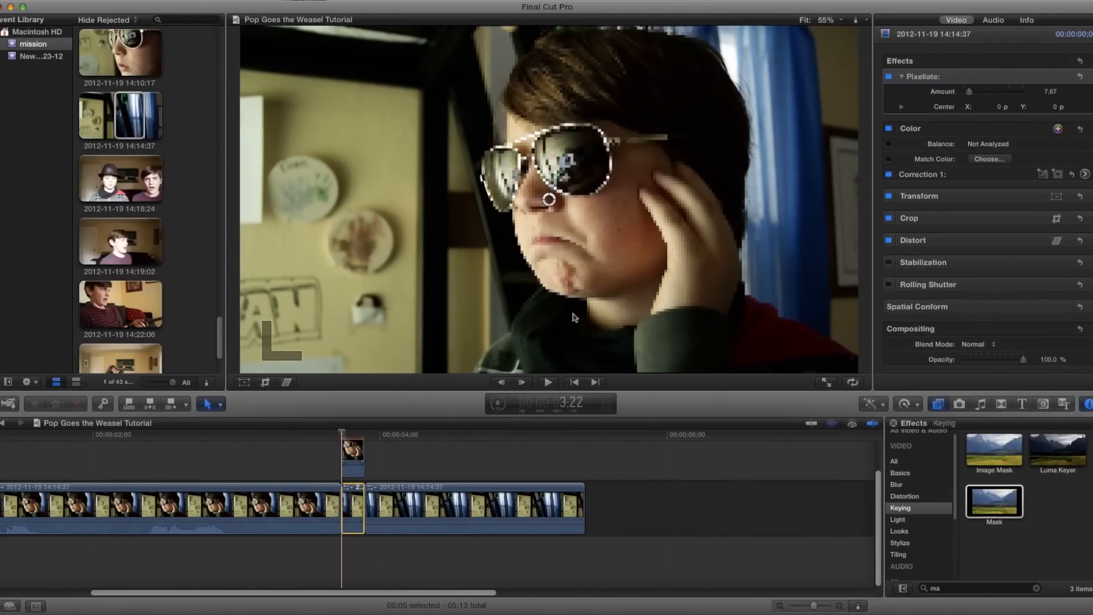
# Keyframe Pixelate Amount through 0, 84, 48 and 11, then adjust it at an earlier frame.
pyautogui.moveTo(986, 91); pyautogui.dragTo(965, 91)
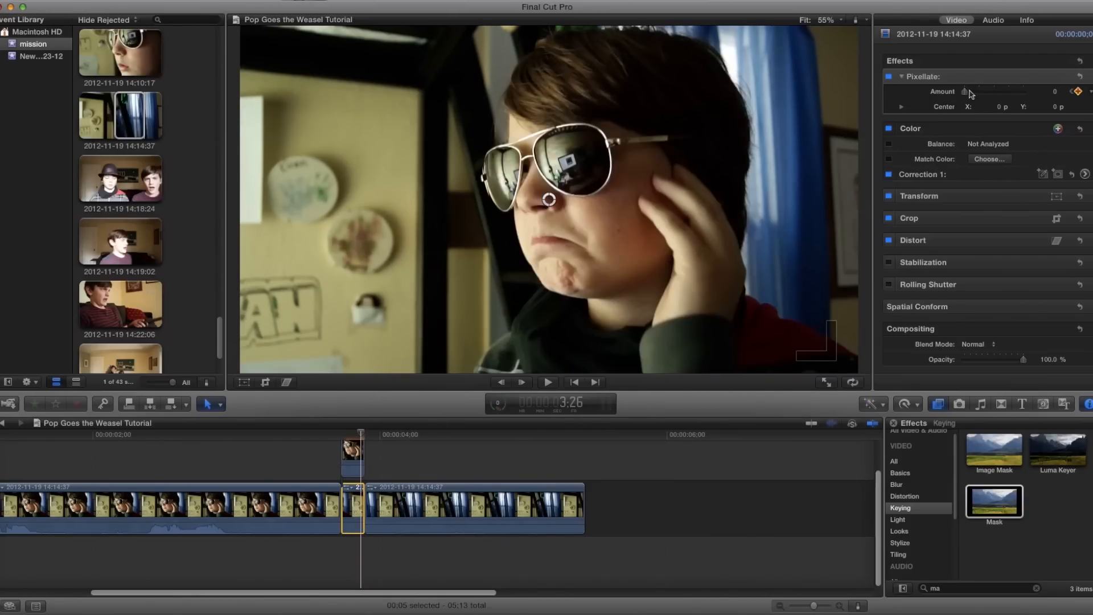
pyautogui.moveTo(967, 92); pyautogui.dragTo(1015, 91)
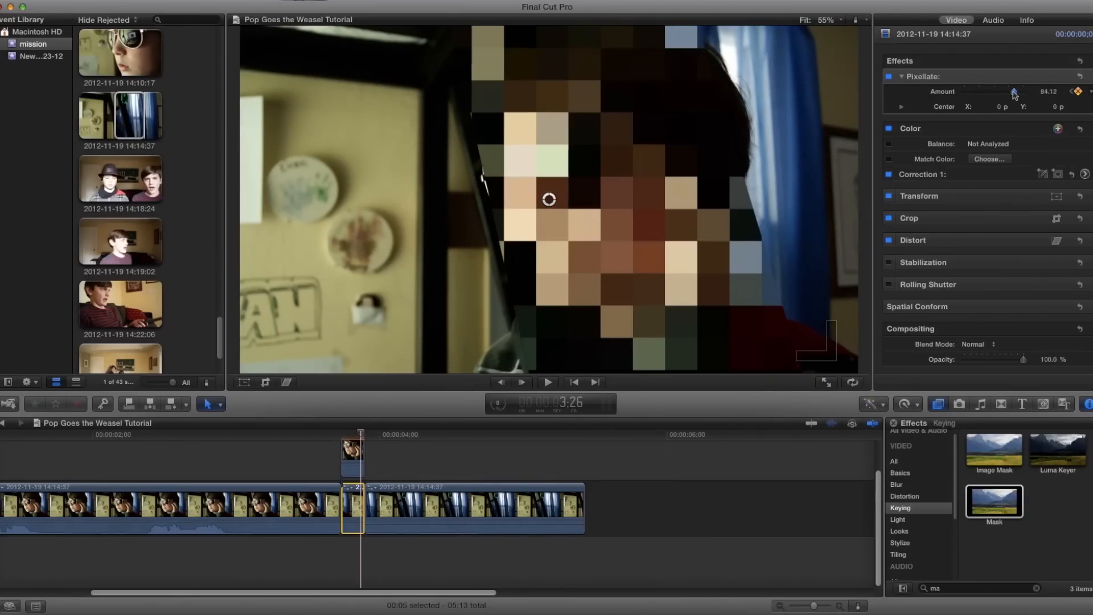
pyautogui.moveTo(1015, 94); pyautogui.dragTo(993, 95)
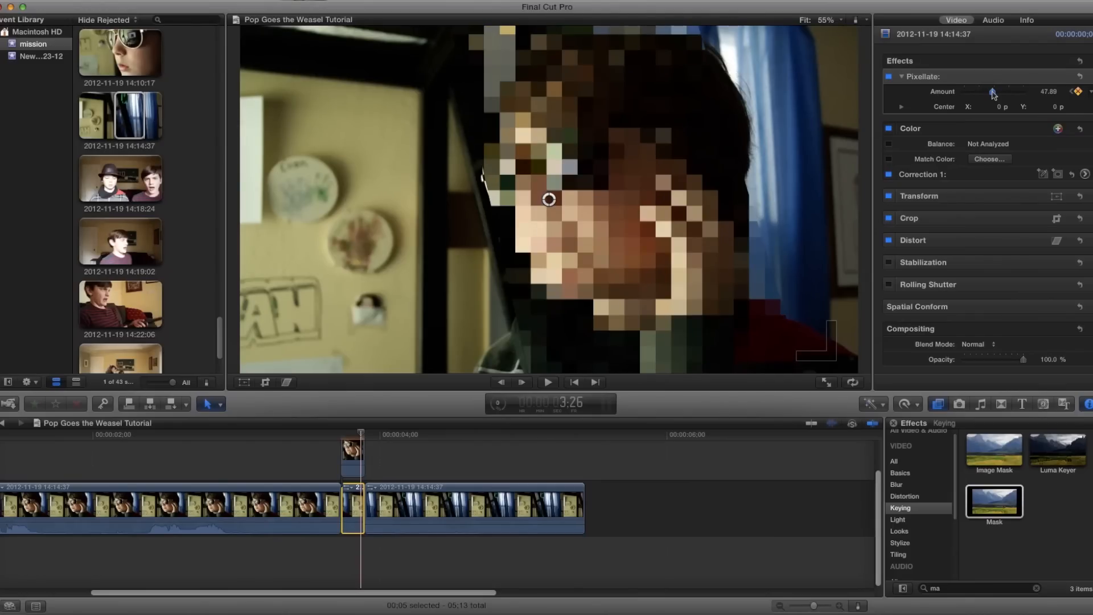
pyautogui.moveTo(1018, 91); pyautogui.dragTo(972, 91)
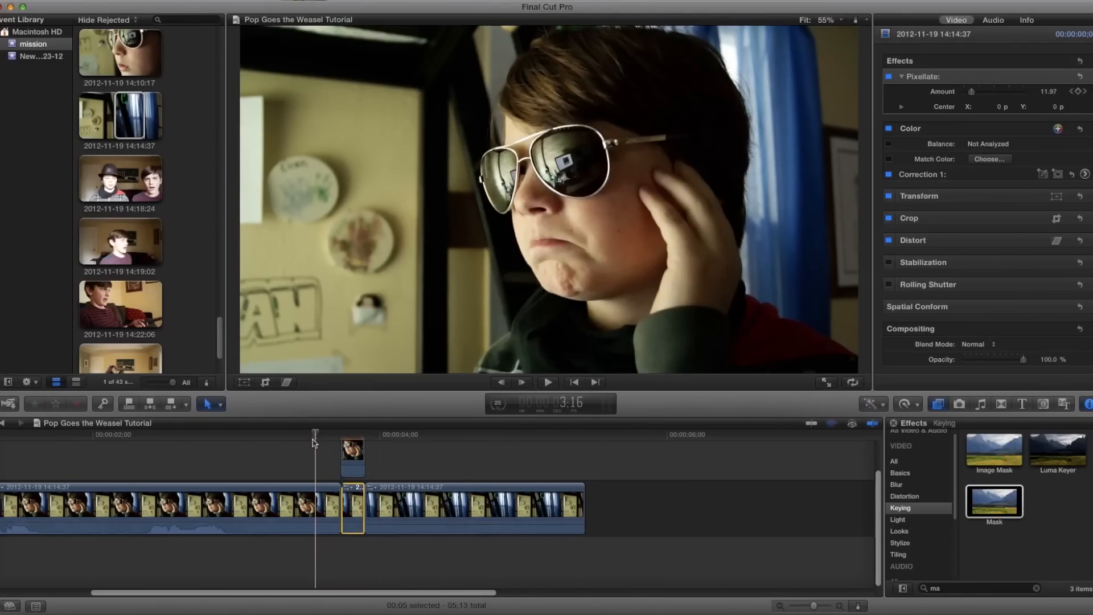
pyautogui.click(548, 383)
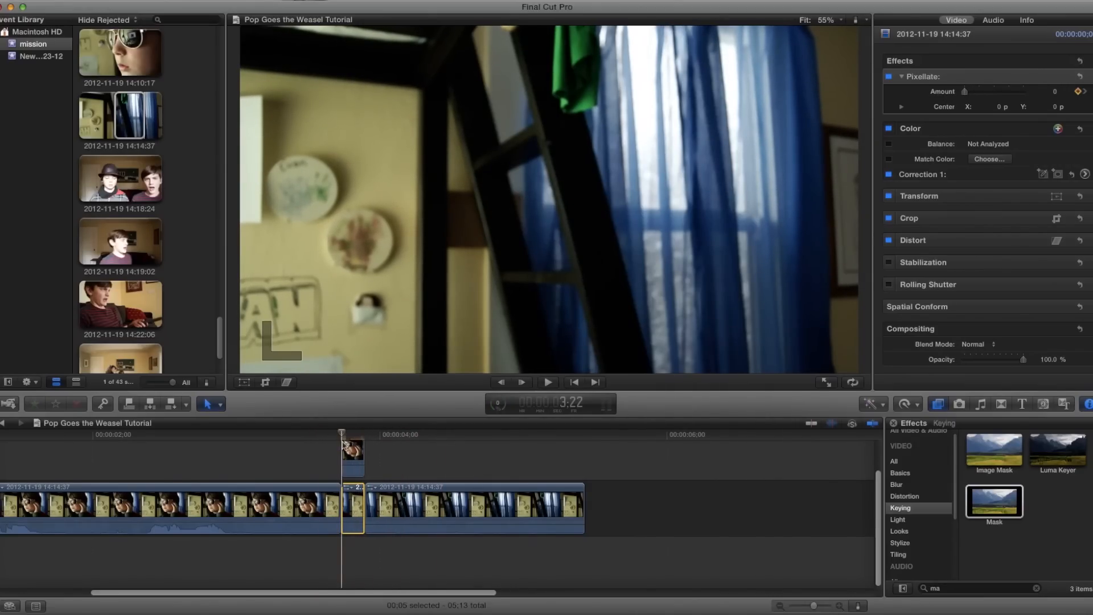
pyautogui.moveTo(979, 91); pyautogui.dragTo(995, 91)
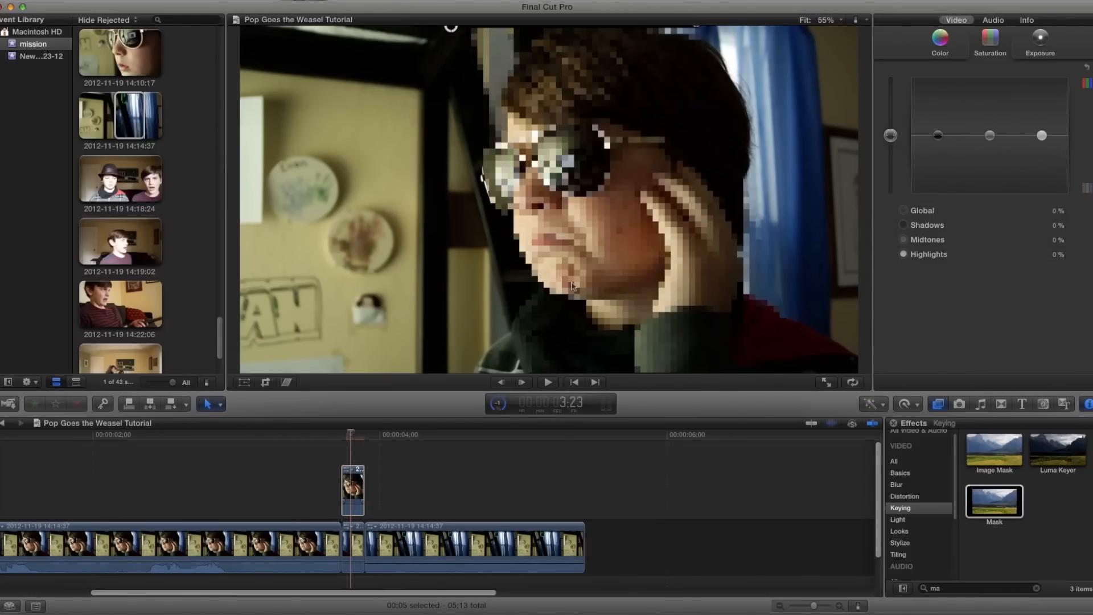
# In the Color Board, push the Global and Shadows colour pucks toward a toned-down blue tint.
pyautogui.click(939, 40)
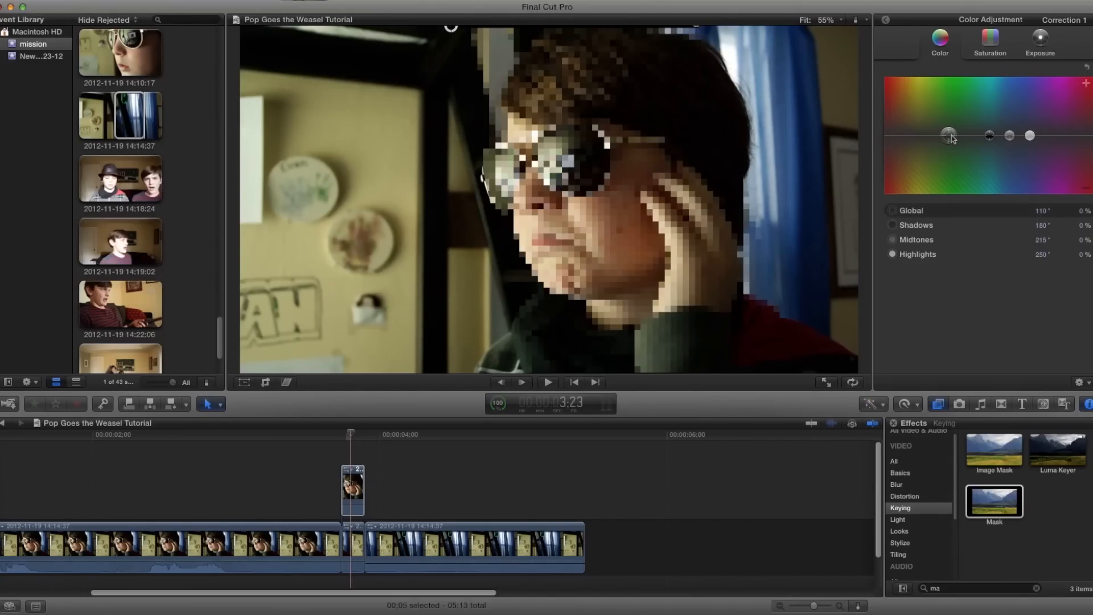
pyautogui.moveTo(949, 136); pyautogui.dragTo(997, 118)
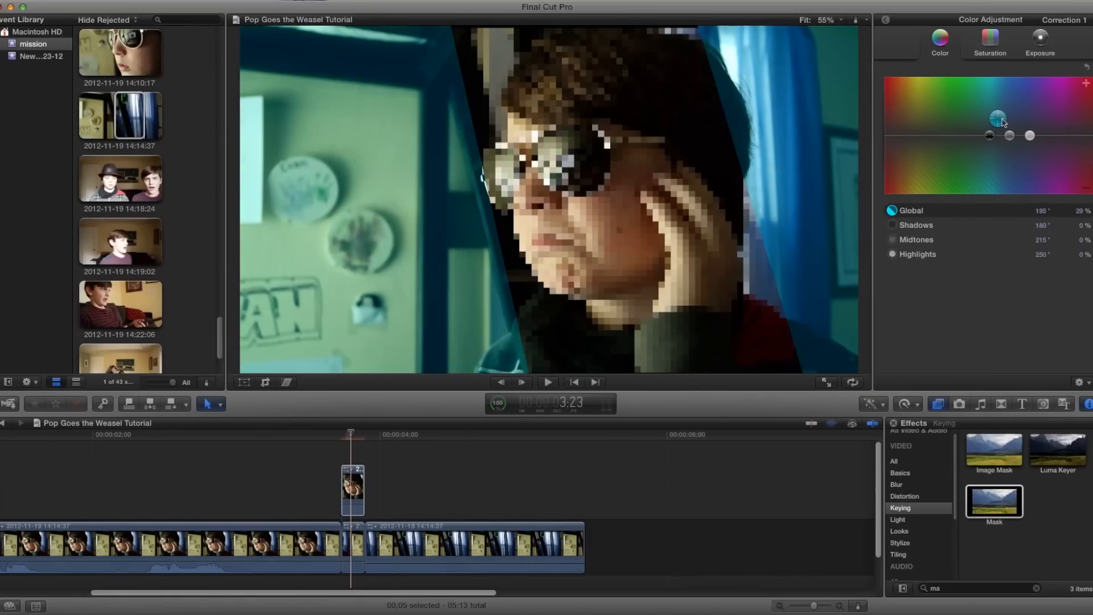
pyautogui.moveTo(998, 119); pyautogui.dragTo(1009, 112)
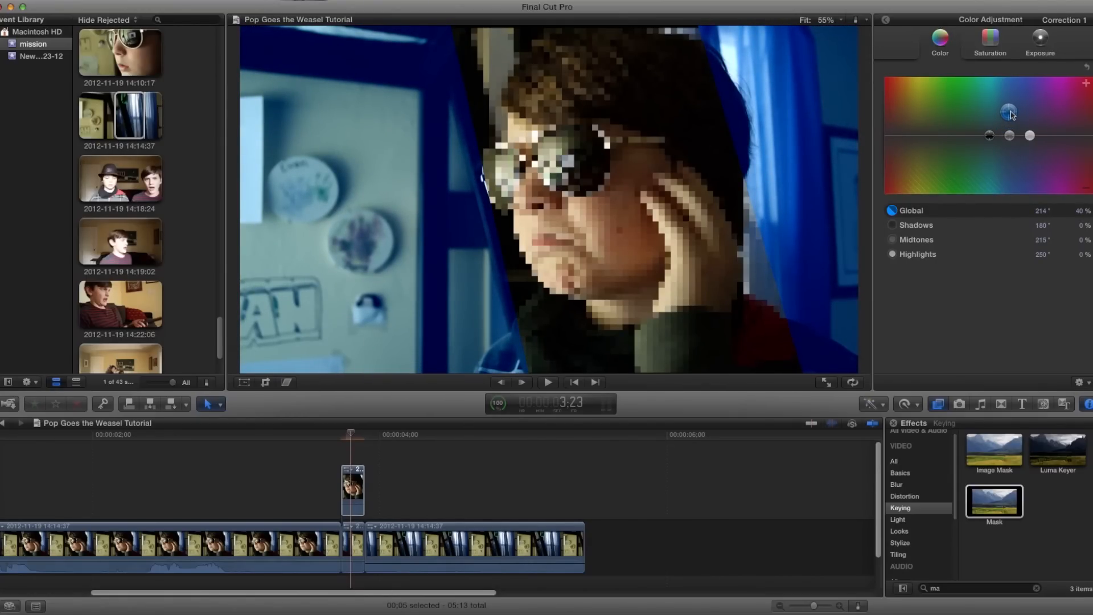
pyautogui.moveTo(1009, 112); pyautogui.dragTo(949, 136)
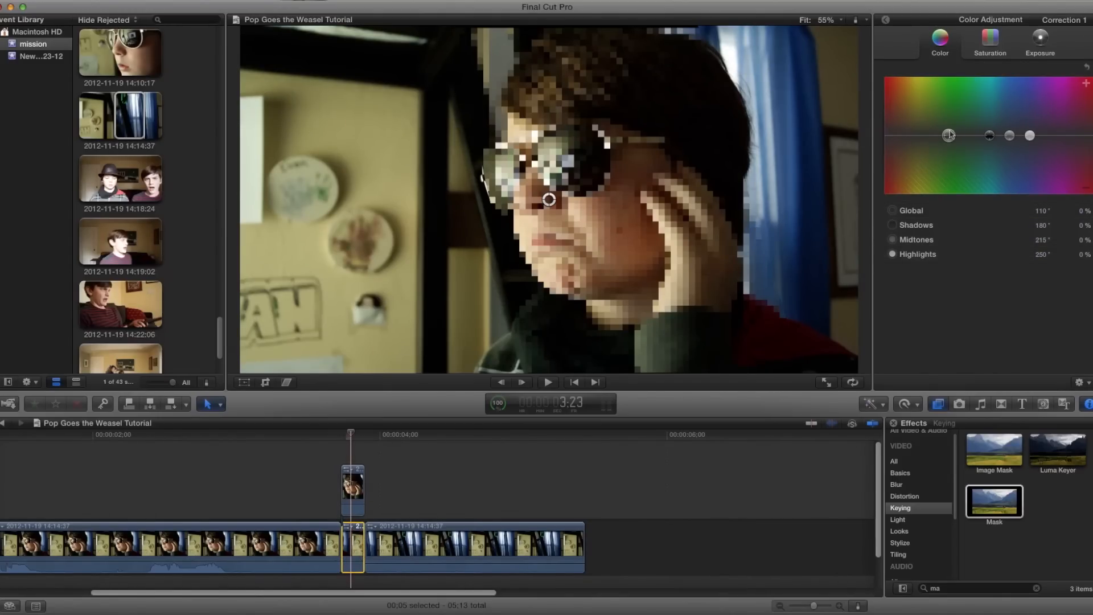
pyautogui.moveTo(949, 136); pyautogui.dragTo(1021, 113)
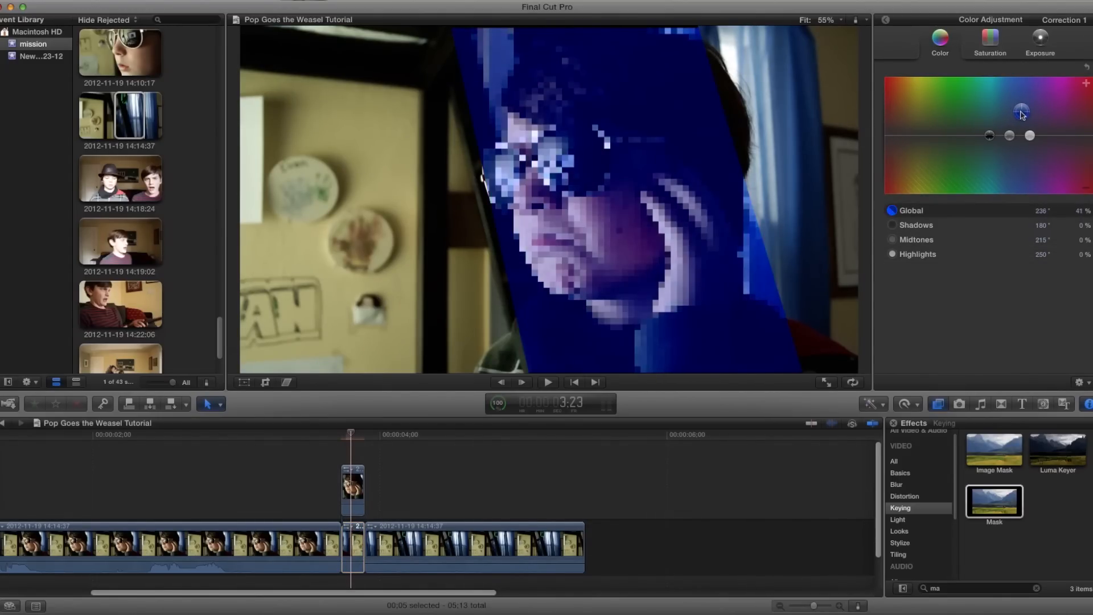
pyautogui.moveTo(1020, 113); pyautogui.dragTo(1021, 116)
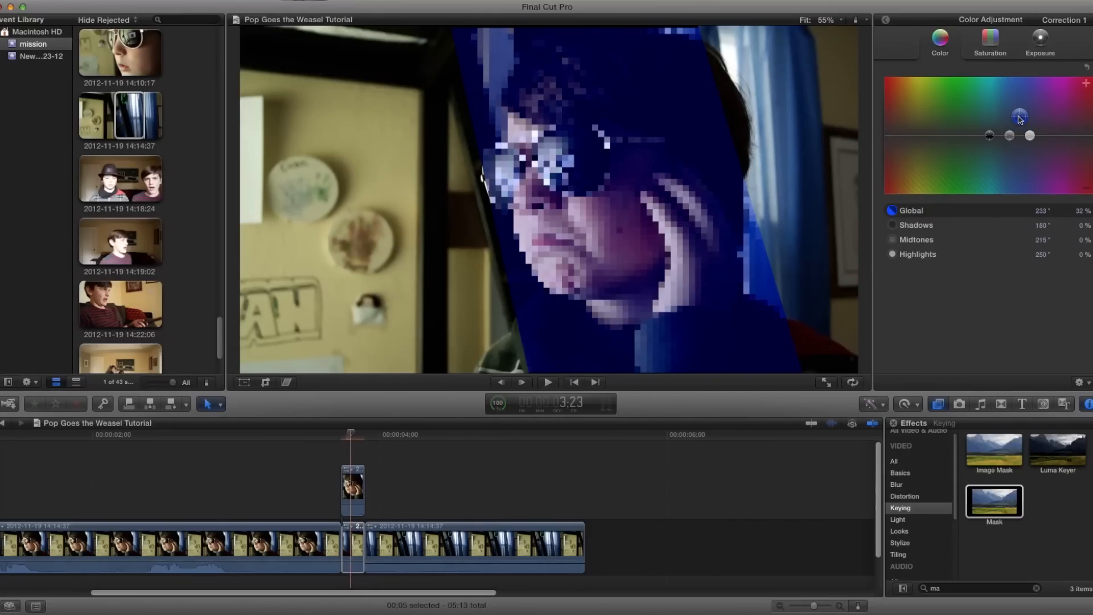
pyautogui.moveTo(1018, 117); pyautogui.dragTo(1031, 126)
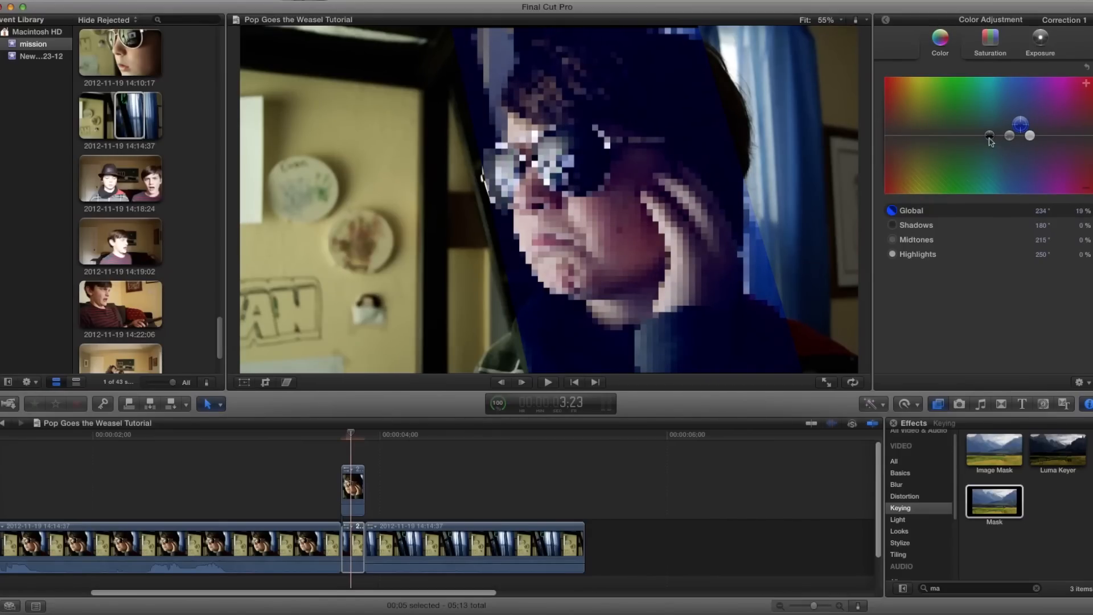
pyautogui.moveTo(1020, 125); pyautogui.dragTo(989, 136)
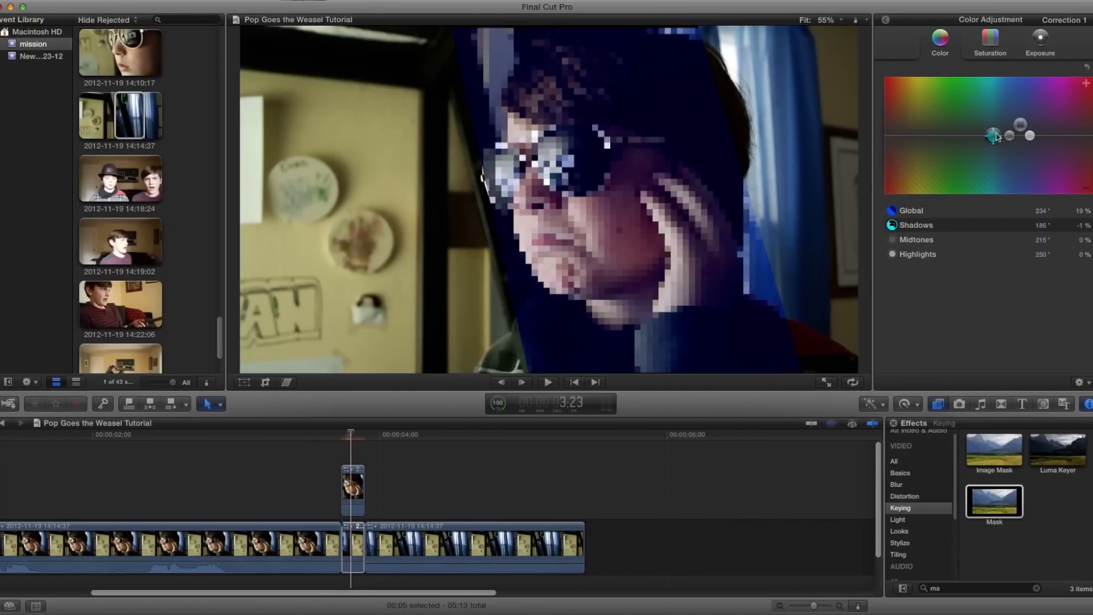
# Fine-tune the overall and shadow saturation, then return to the clip's effect settings.
pyautogui.moveTo(993, 135); pyautogui.dragTo(1010, 138)
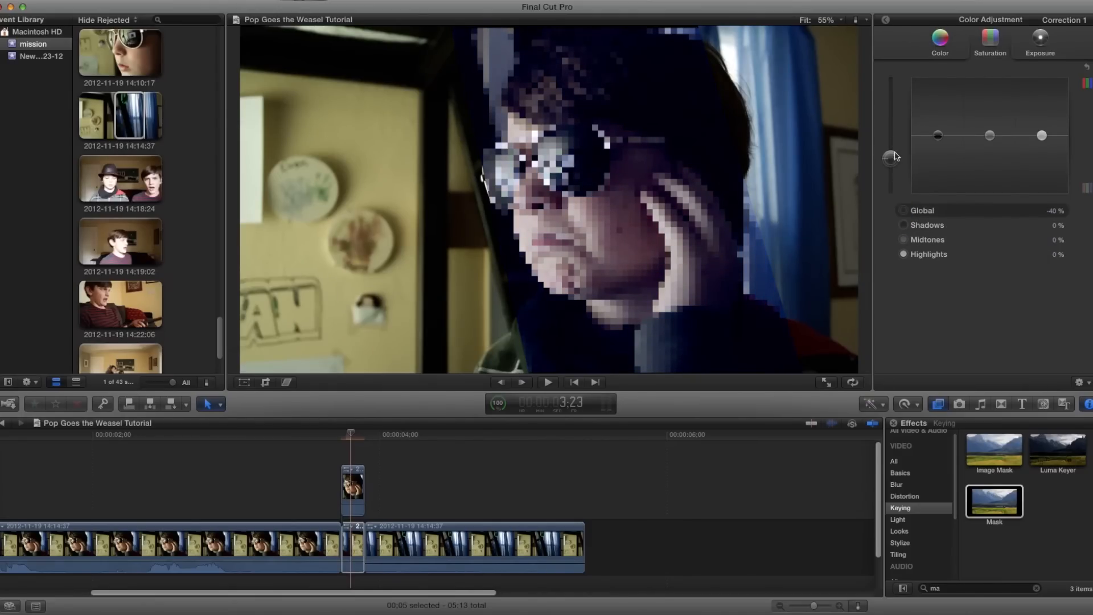
pyautogui.moveTo(891, 156); pyautogui.dragTo(891, 132)
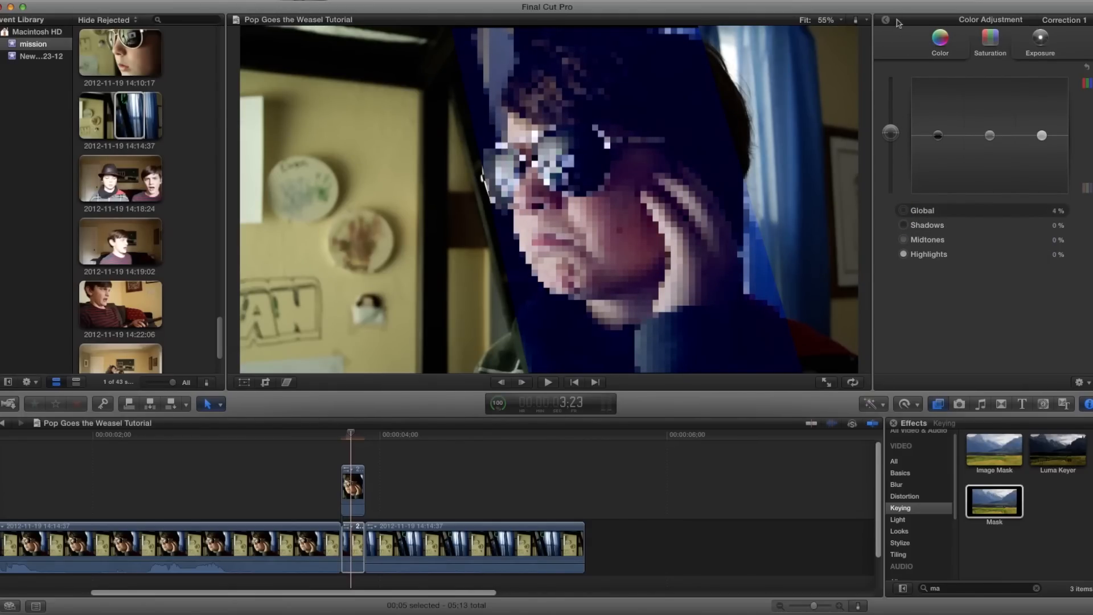
pyautogui.moveTo(890, 132); pyautogui.dragTo(890, 135)
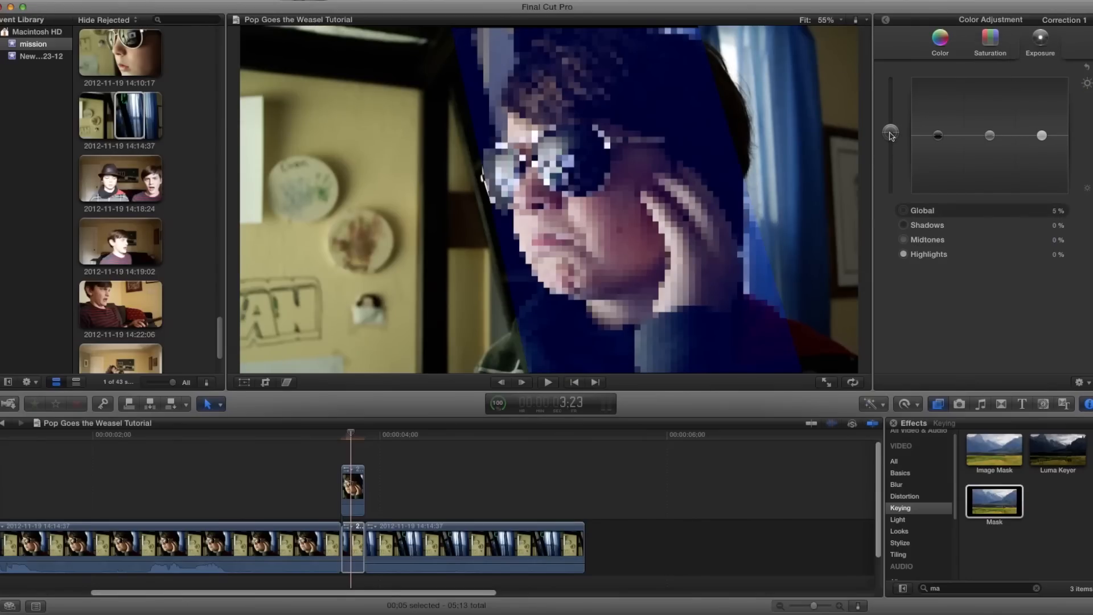
pyautogui.moveTo(891, 135); pyautogui.dragTo(891, 131)
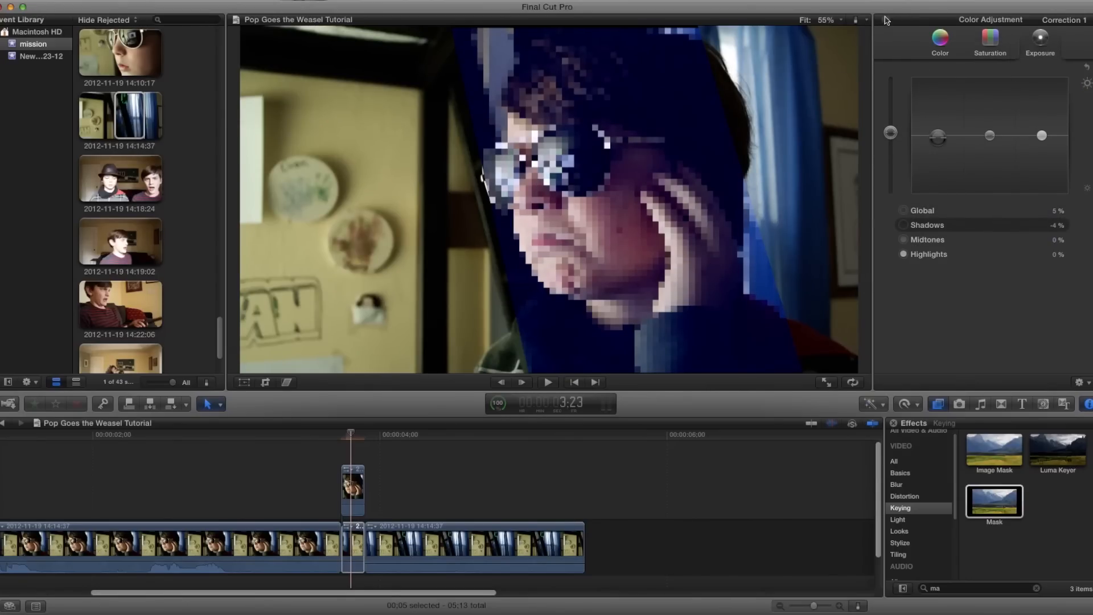
pyautogui.click(956, 20)
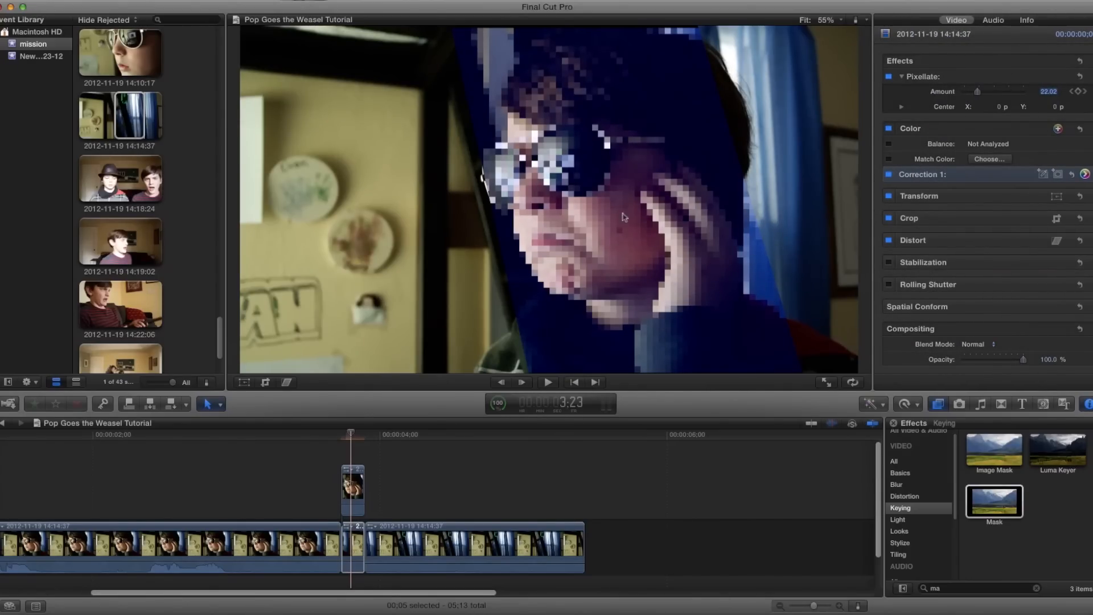
# Review the masked clip at 25% and Fit viewer zoom, then return before the pixelated cut.
pyautogui.click(352, 490)
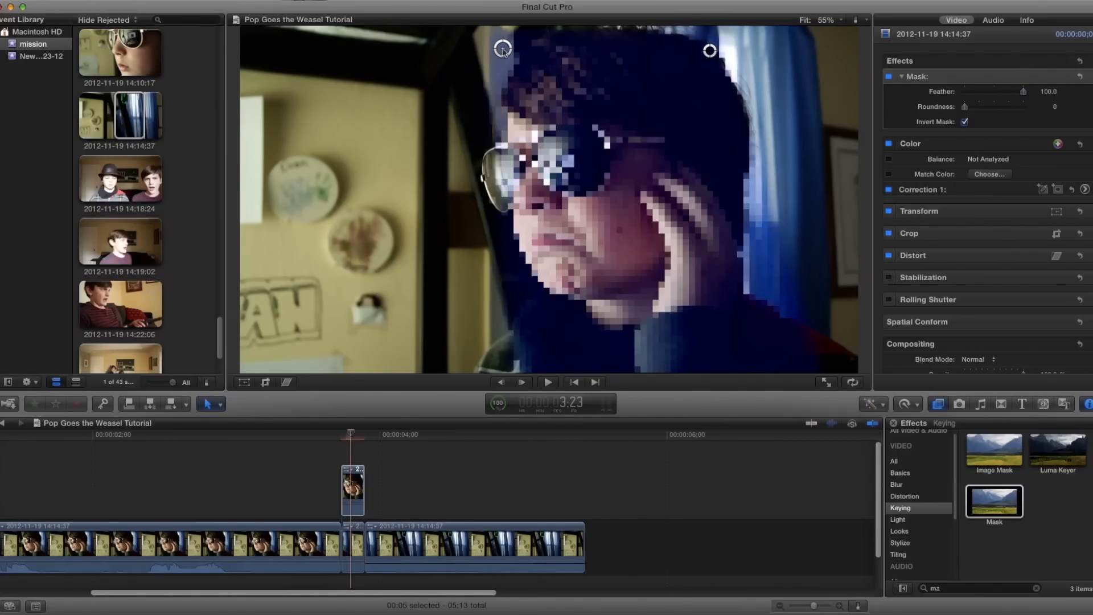
pyautogui.click(828, 19)
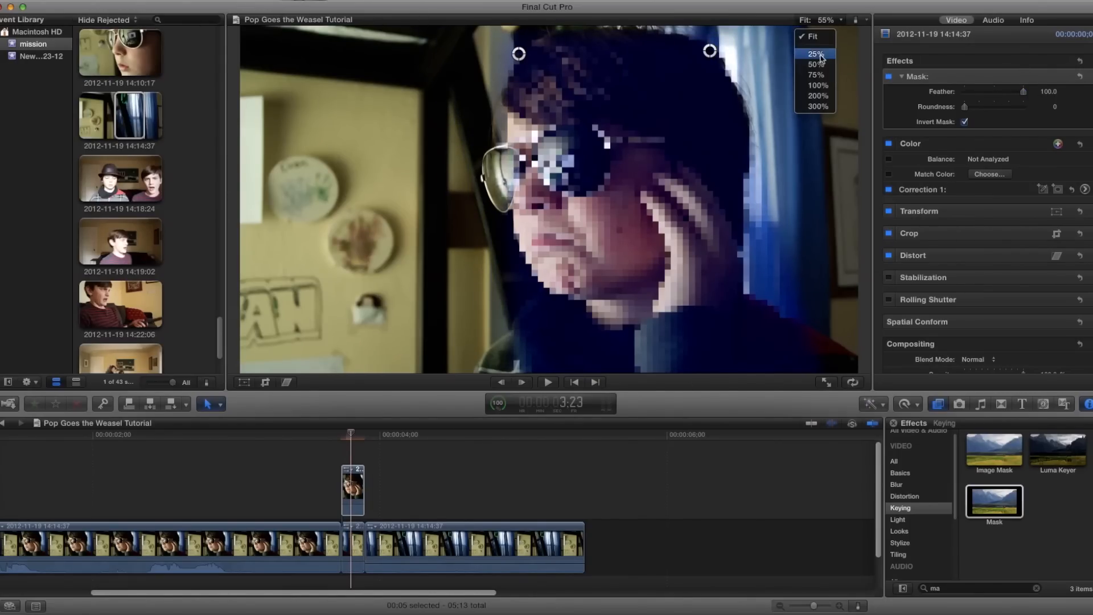
pyautogui.click(816, 55)
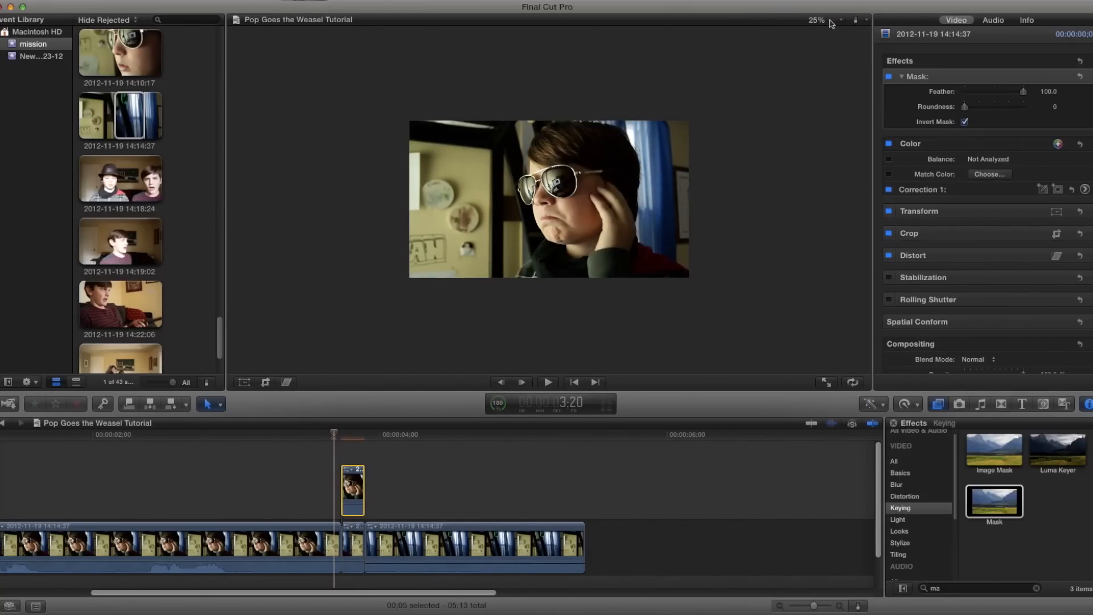
pyautogui.click(825, 19)
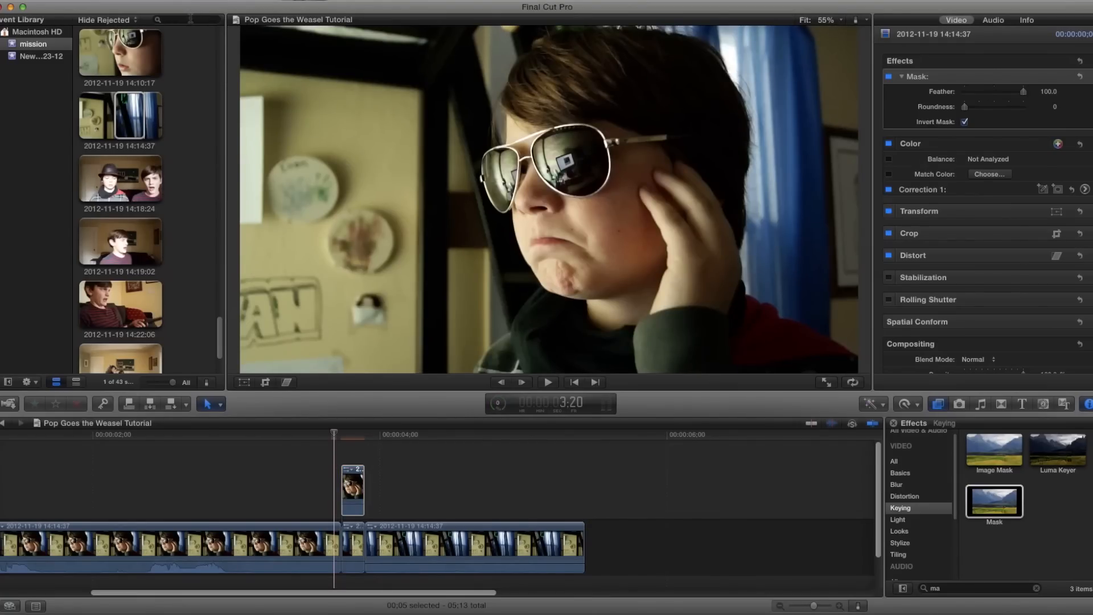
pyautogui.click(186, 20)
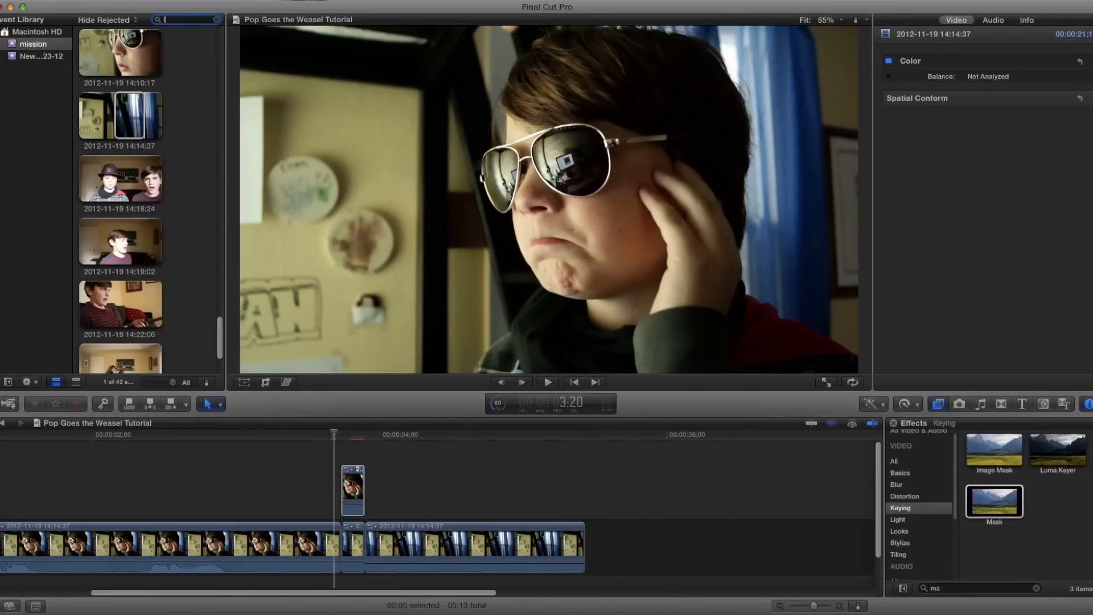
# Search the other event for 'lens' and pick the lens flare clip.
pyautogui.write('lens')
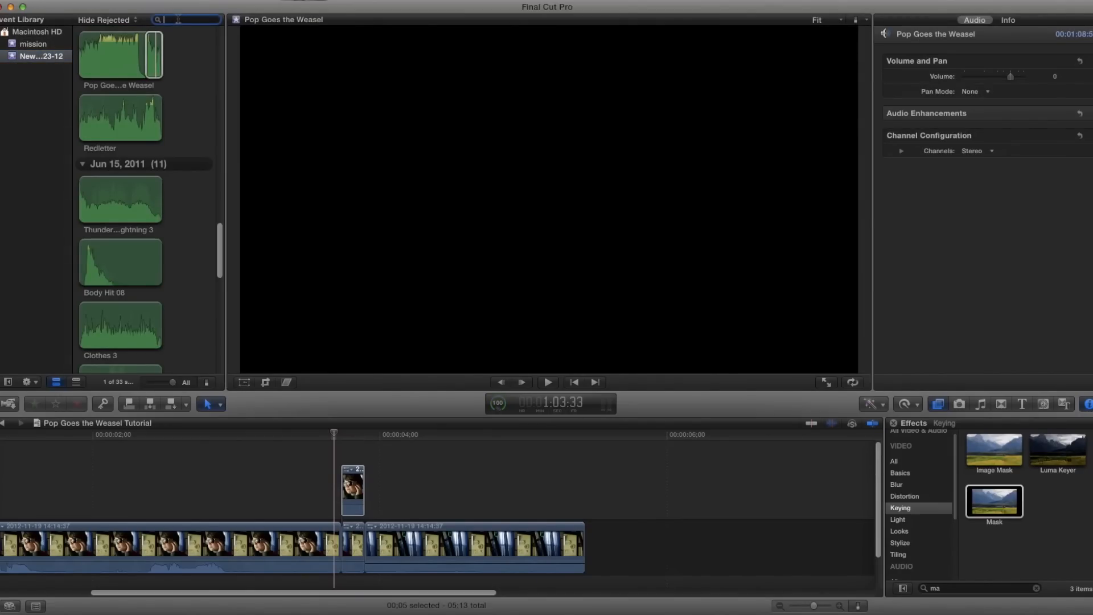
pyautogui.write('el')
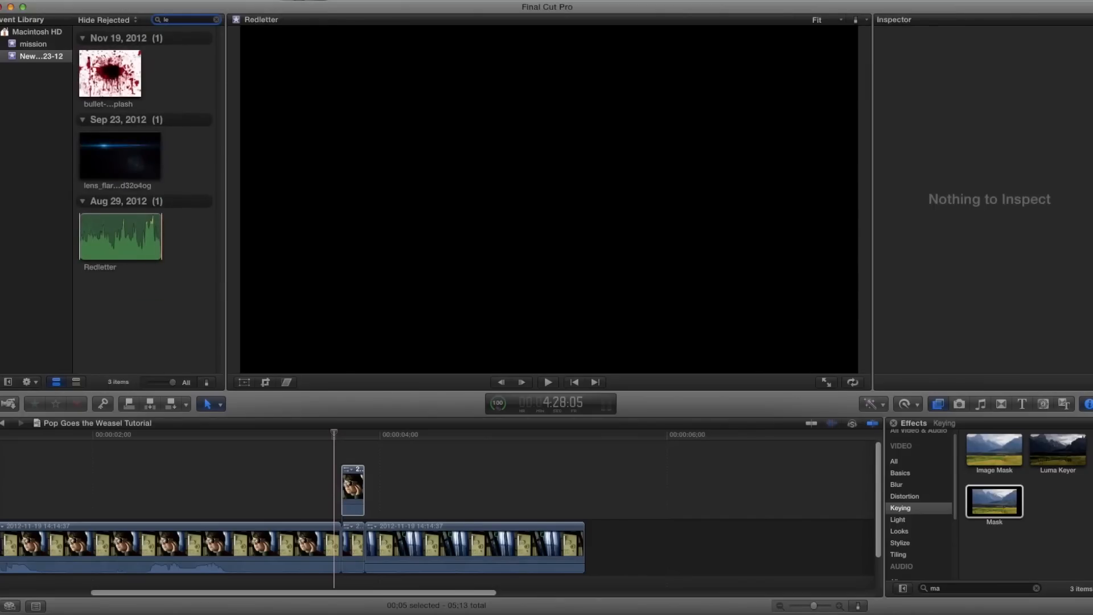
pyautogui.click(120, 154)
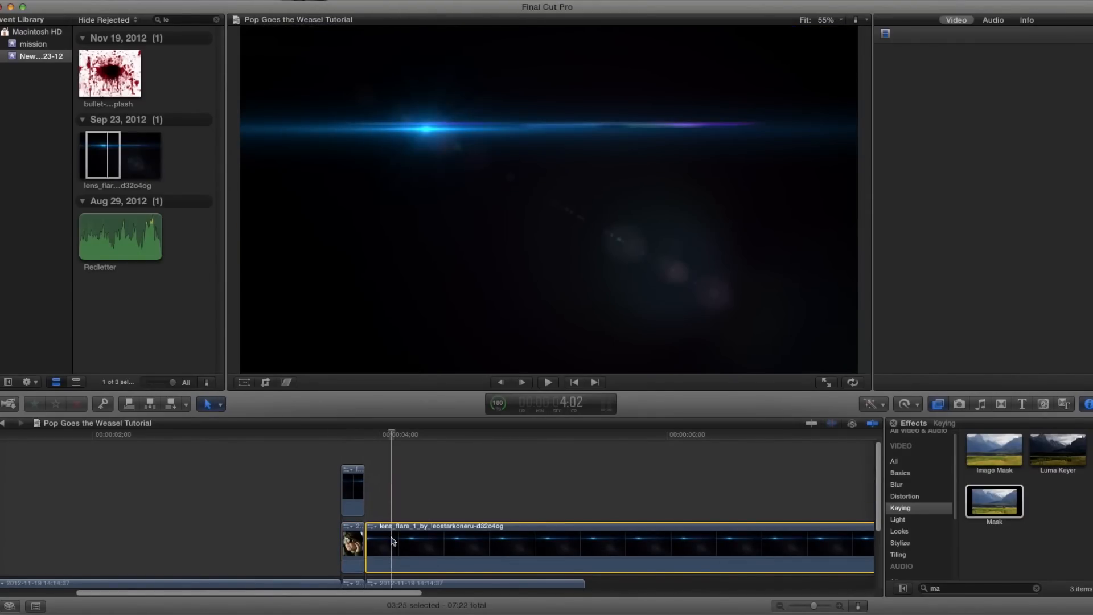
# Set the short connected lens flare clip's Compositing Blend Mode to Add over the subject.
pyautogui.click(352, 488)
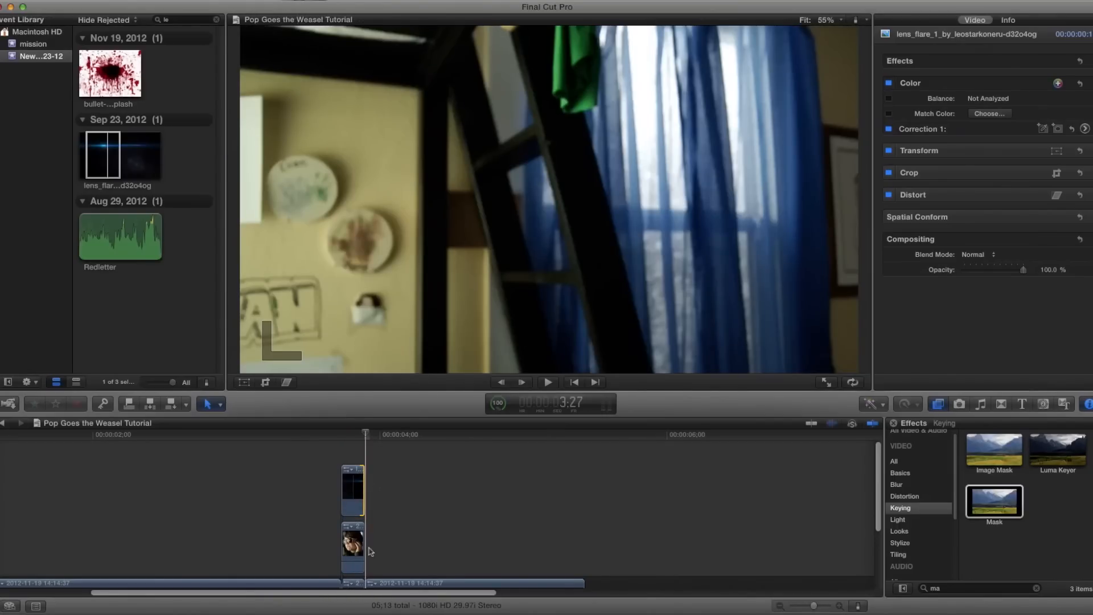
pyautogui.click(352, 489)
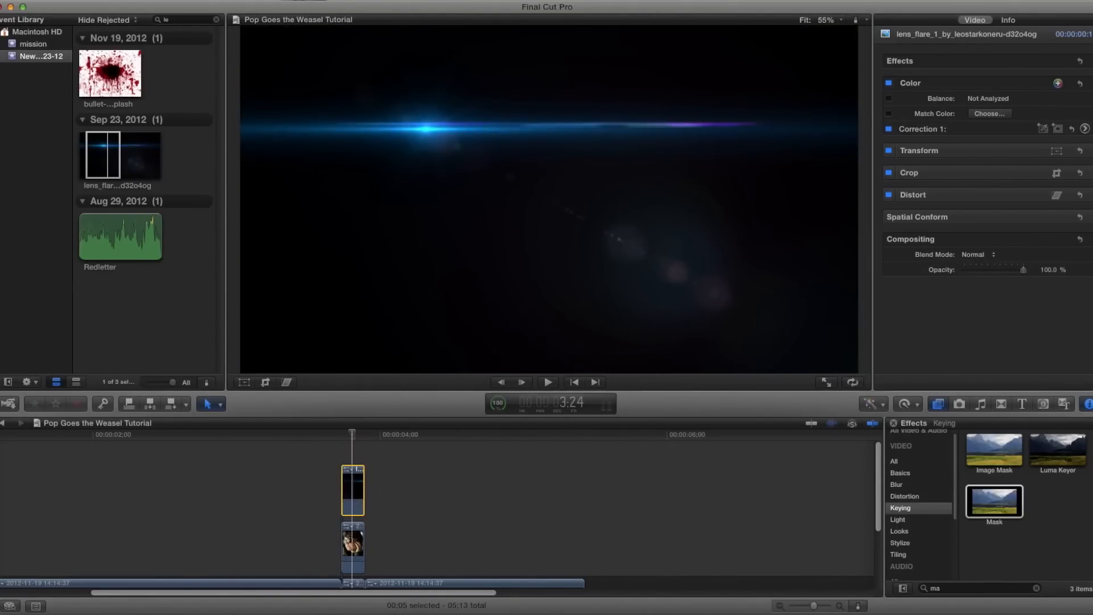
pyautogui.click(974, 254)
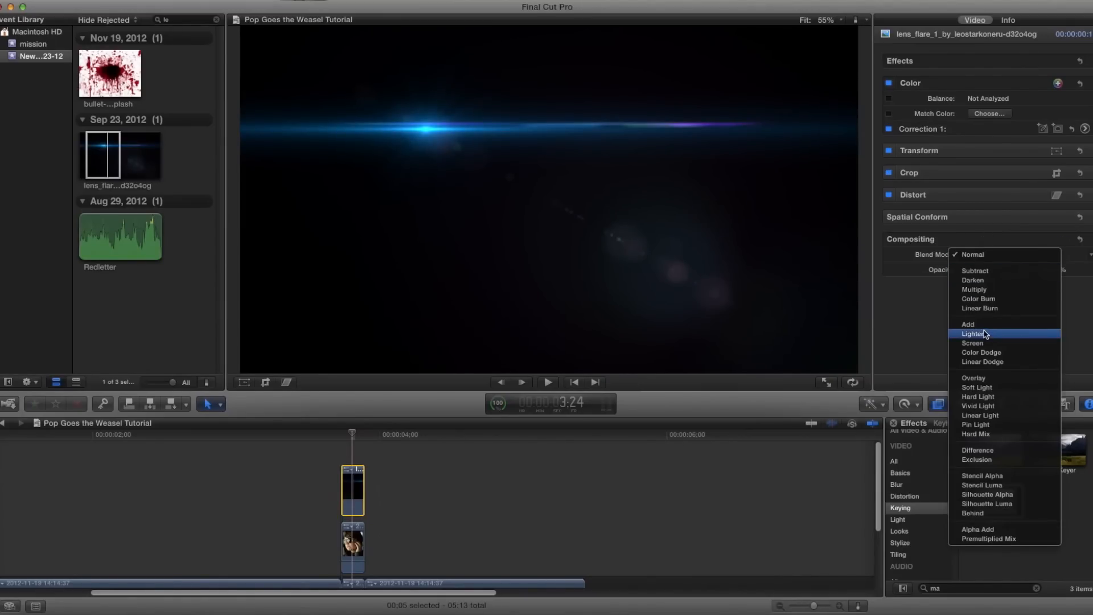
pyautogui.moveTo(988, 325)
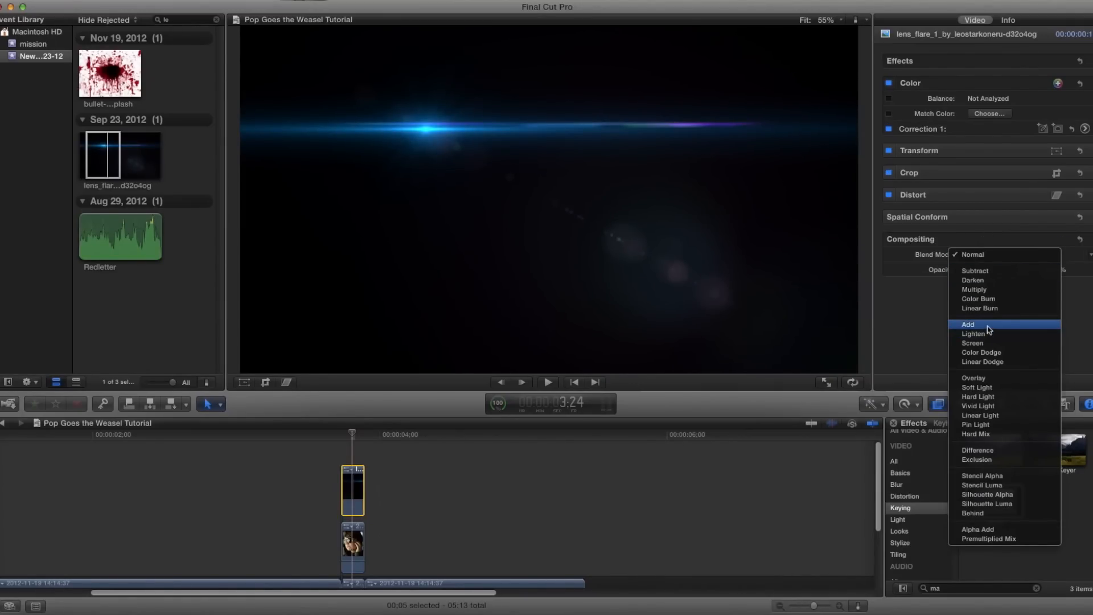
pyautogui.click(968, 325)
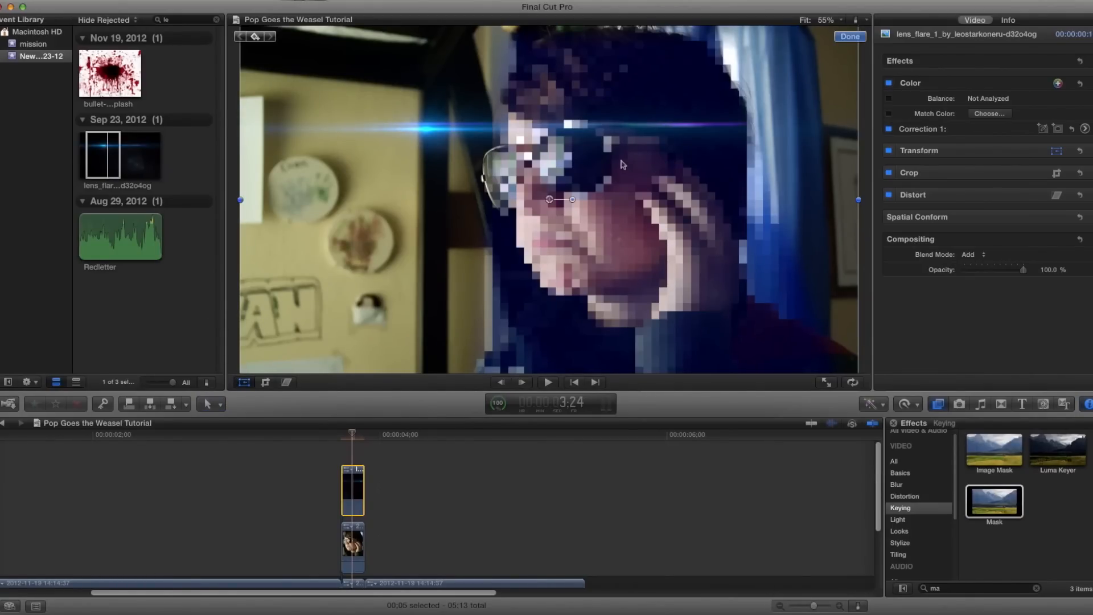
# Rotate the flare about 90 degrees so its blue beam runs vertically through the subject.
pyautogui.moveTo(557, 198); pyautogui.dragTo(565, 150)
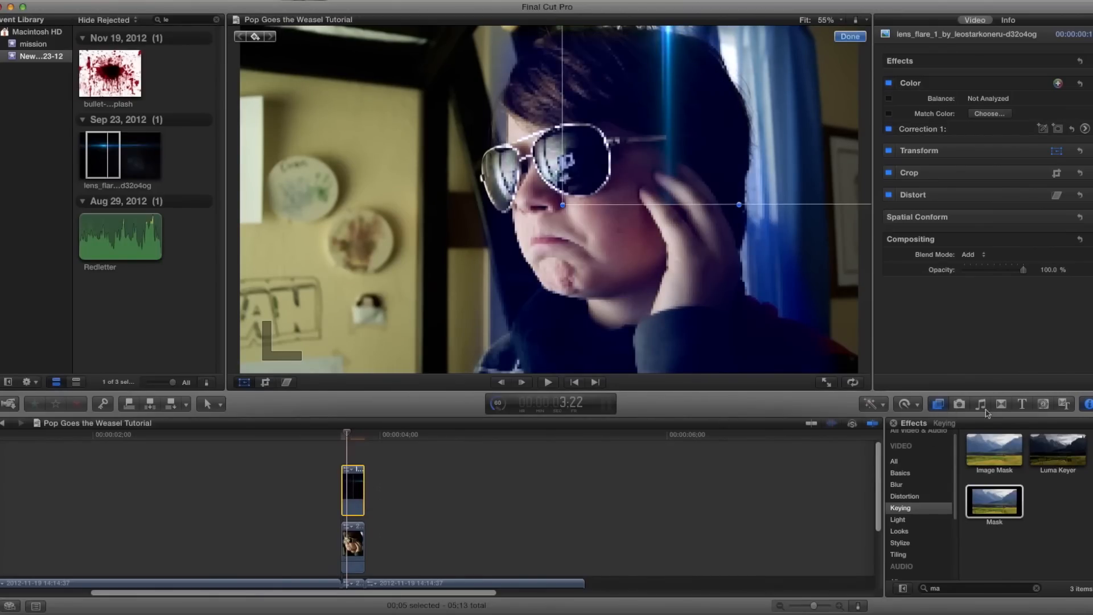
pyautogui.click(894, 461)
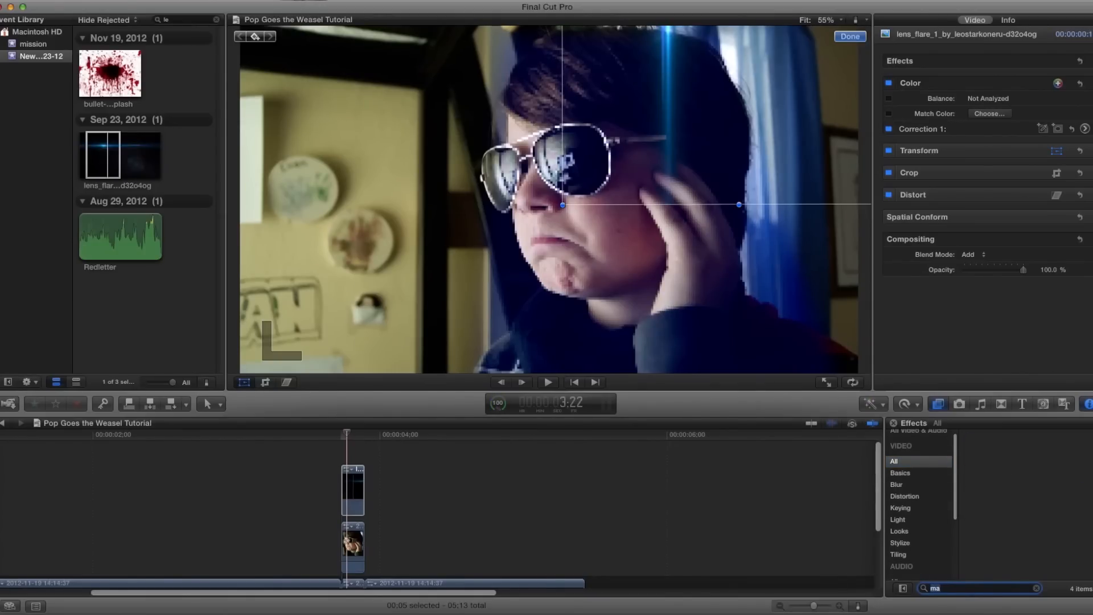
# Find Pixelate by searching 'pix' and apply it to the lens flare clip.
pyautogui.write('pix')
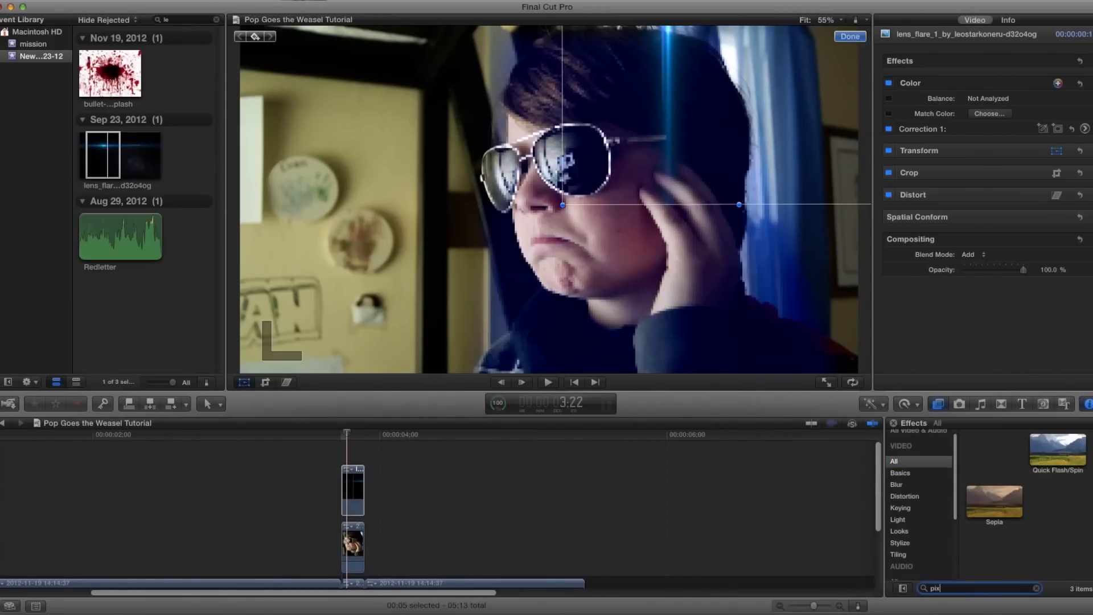
pyautogui.moveTo(993, 449); pyautogui.dragTo(347, 489)
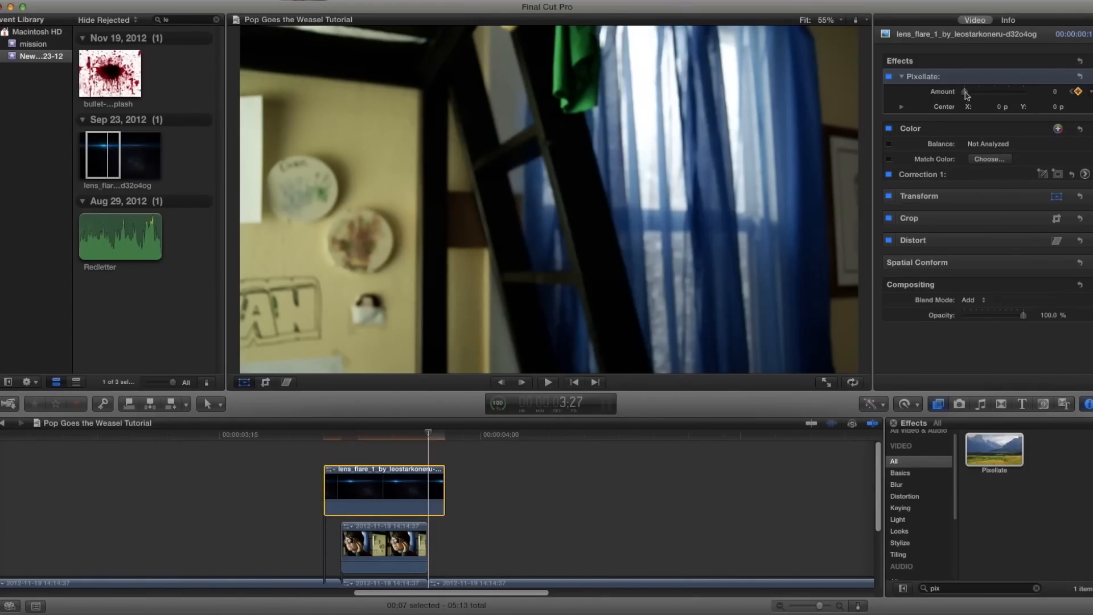
# Raise the flare's Pixelate Amount slider to about 15.67 for a blocky beam.
pyautogui.moveTo(966, 92); pyautogui.dragTo(1025, 91)
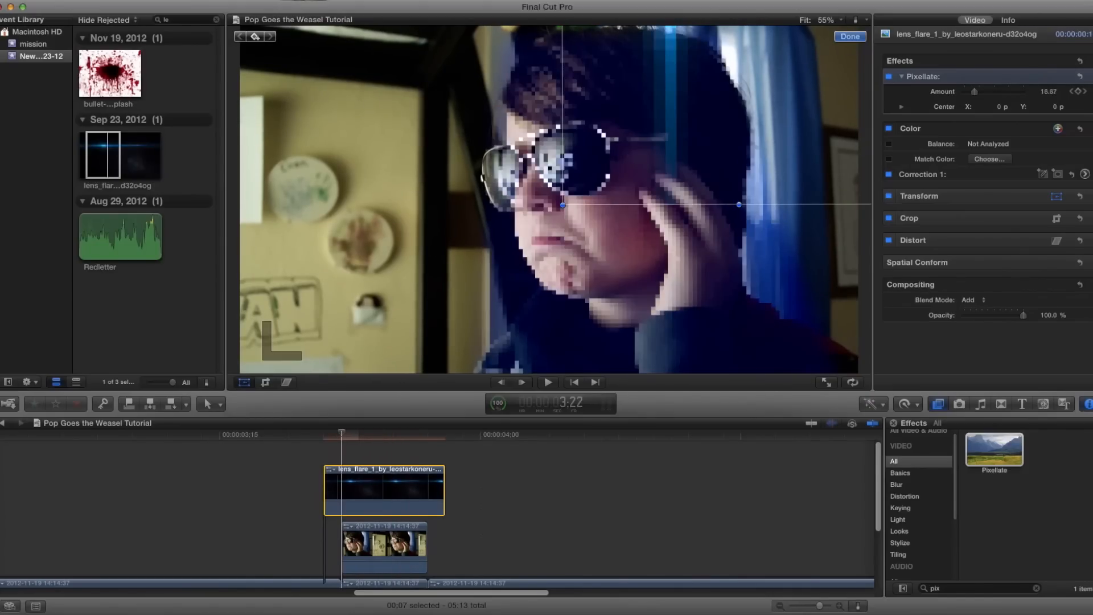
pyautogui.moveTo(976, 91); pyautogui.dragTo(1018, 91)
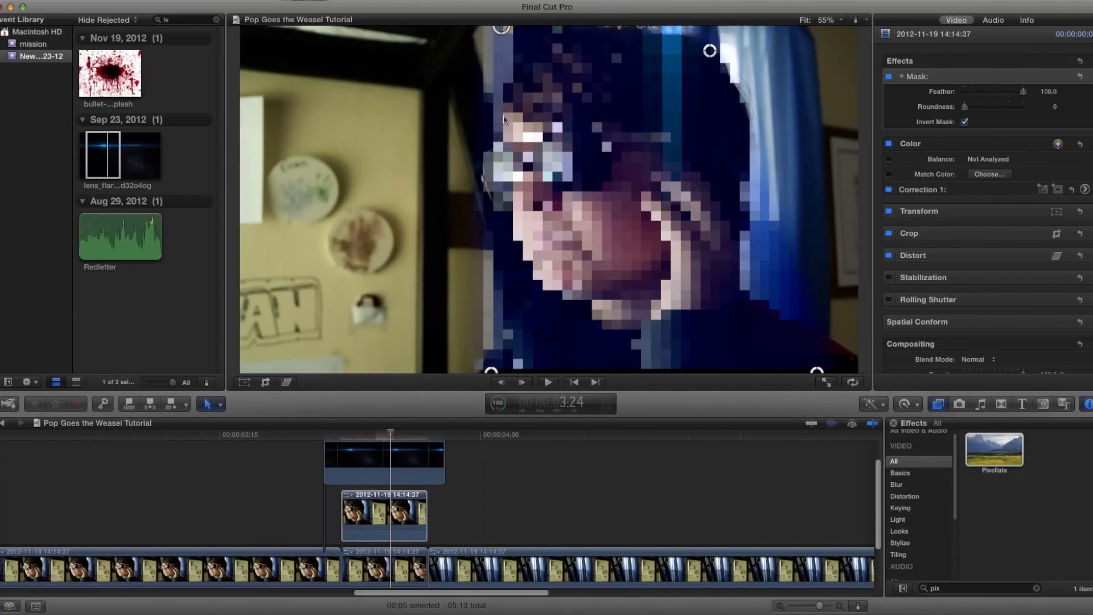
# Extend the pixelated subject clip to end with the lens flare and select it for its Video settings.
pyautogui.click(355, 441)
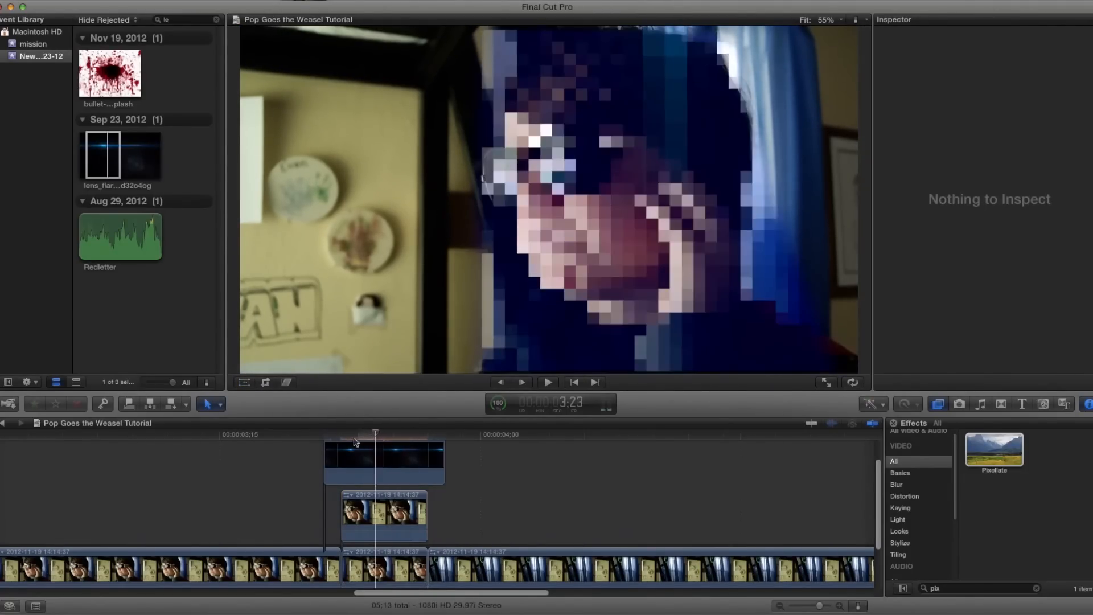
pyautogui.click(411, 434)
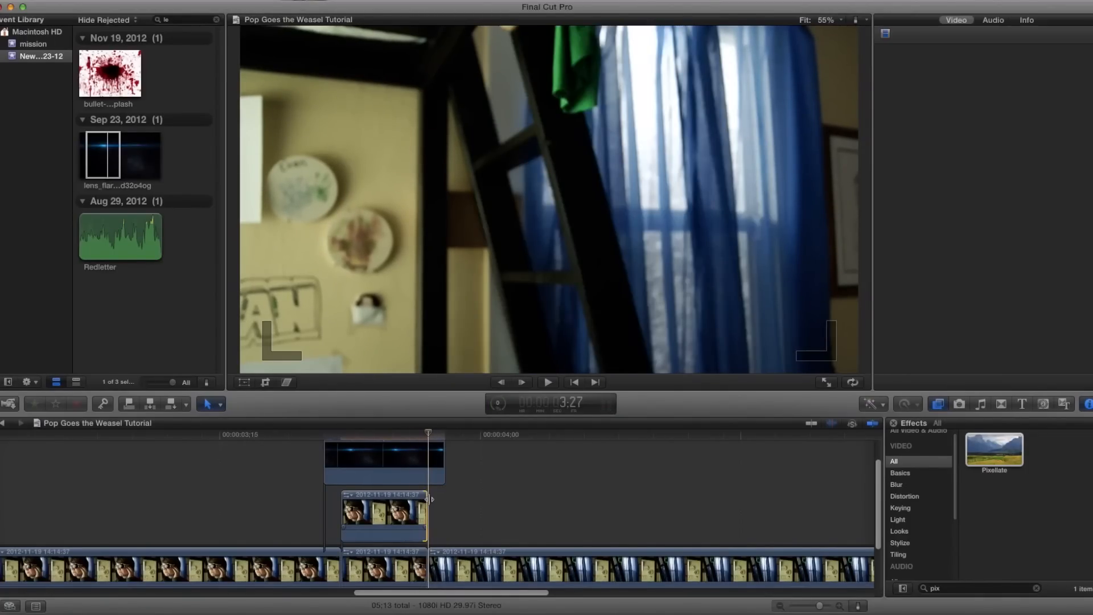
pyautogui.moveTo(427, 505); pyautogui.dragTo(460, 505)
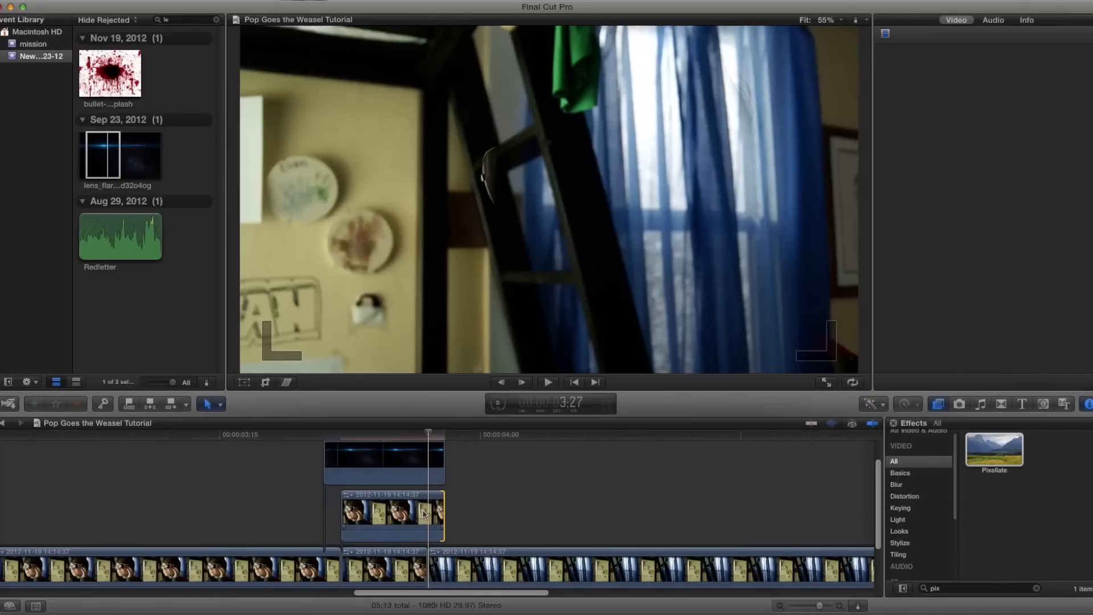
pyautogui.click(391, 516)
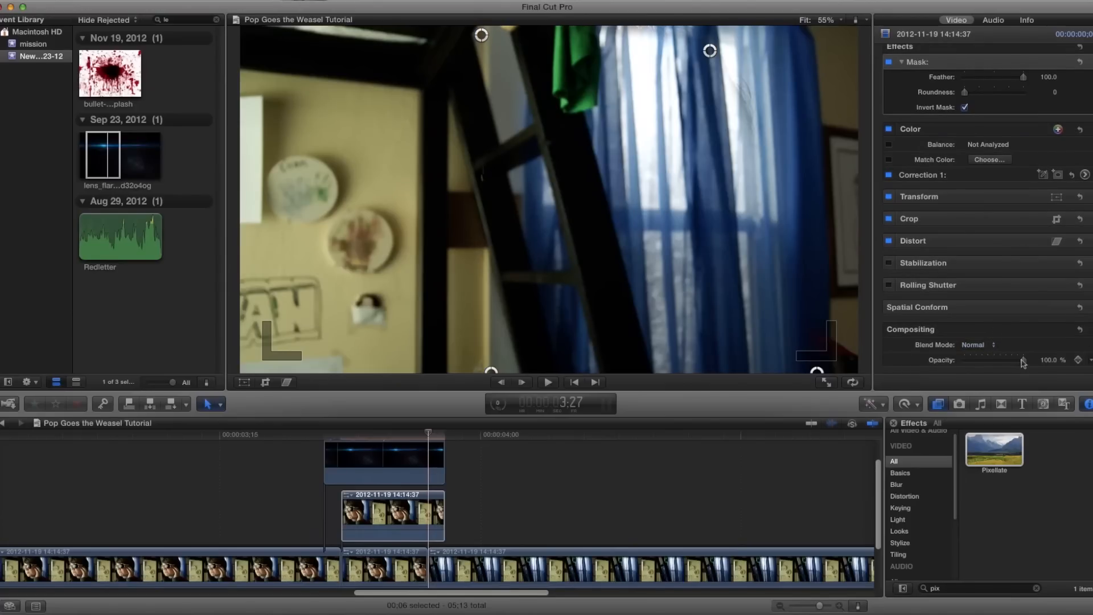
# Test a low opacity, reset to full, then keyframe the pixelated clip's opacity down to about 92%.
pyautogui.moveTo(1008, 360); pyautogui.dragTo(973, 360)
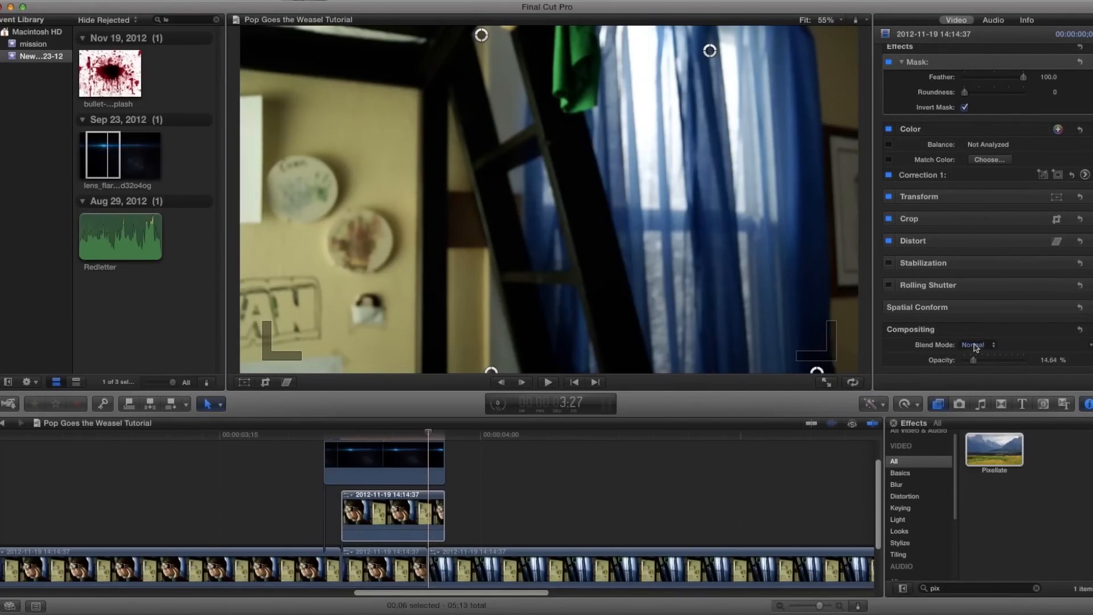
pyautogui.click(978, 344)
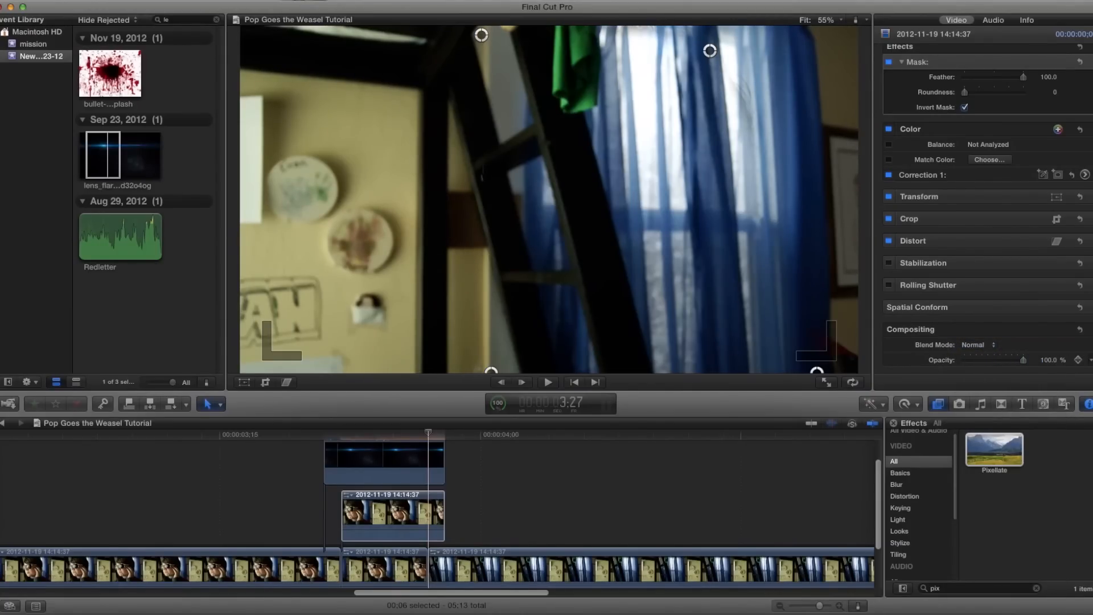
pyautogui.moveTo(480, 35); pyautogui.dragTo(501, 40)
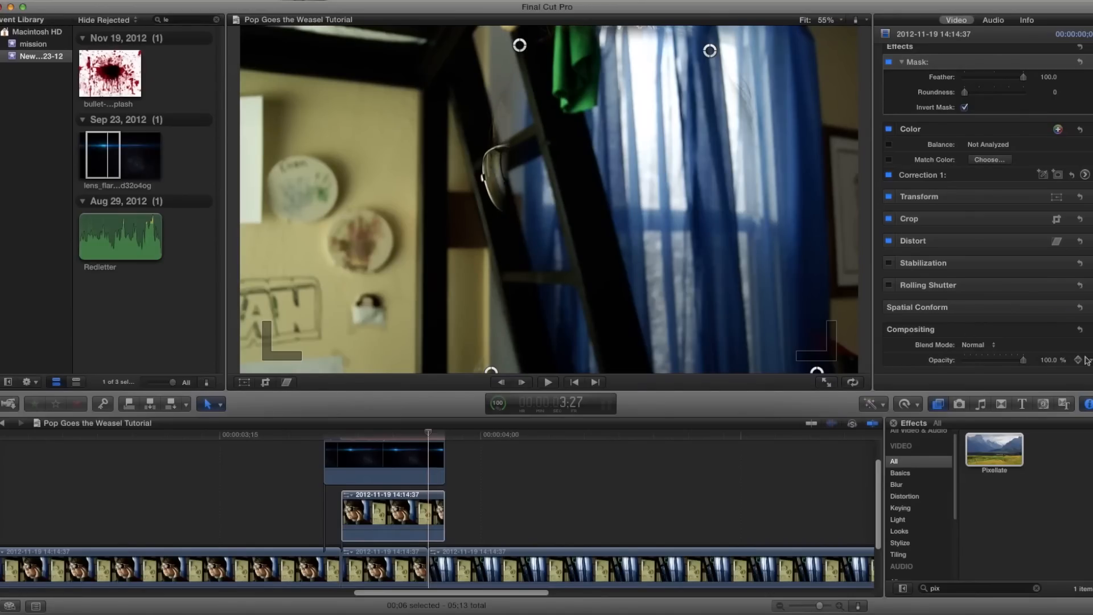
pyautogui.moveTo(1011, 365)
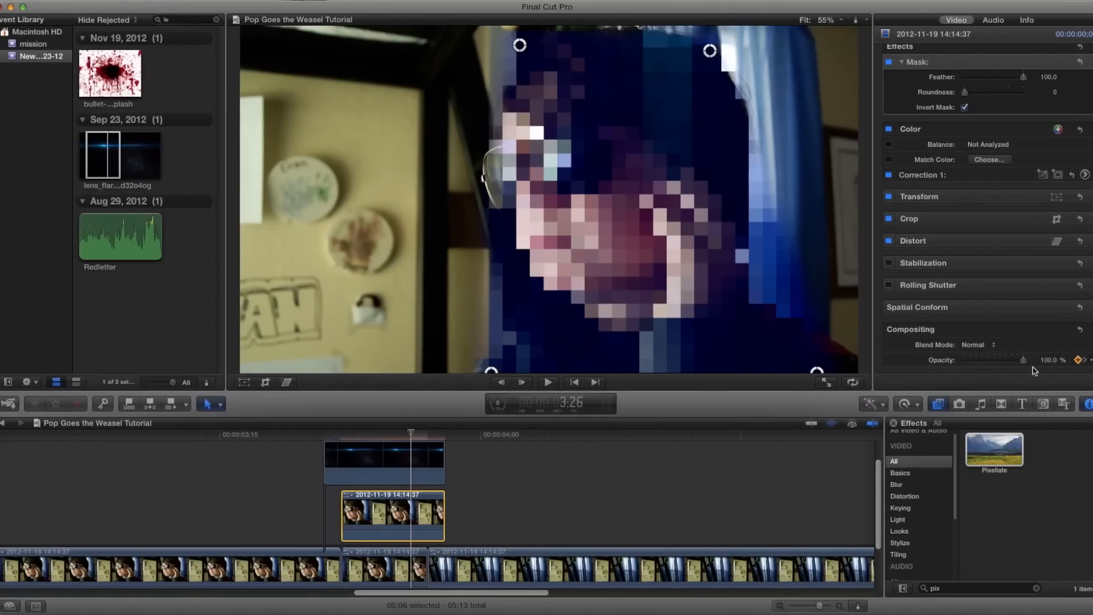
pyautogui.moveTo(1025, 360); pyautogui.dragTo(1016, 360)
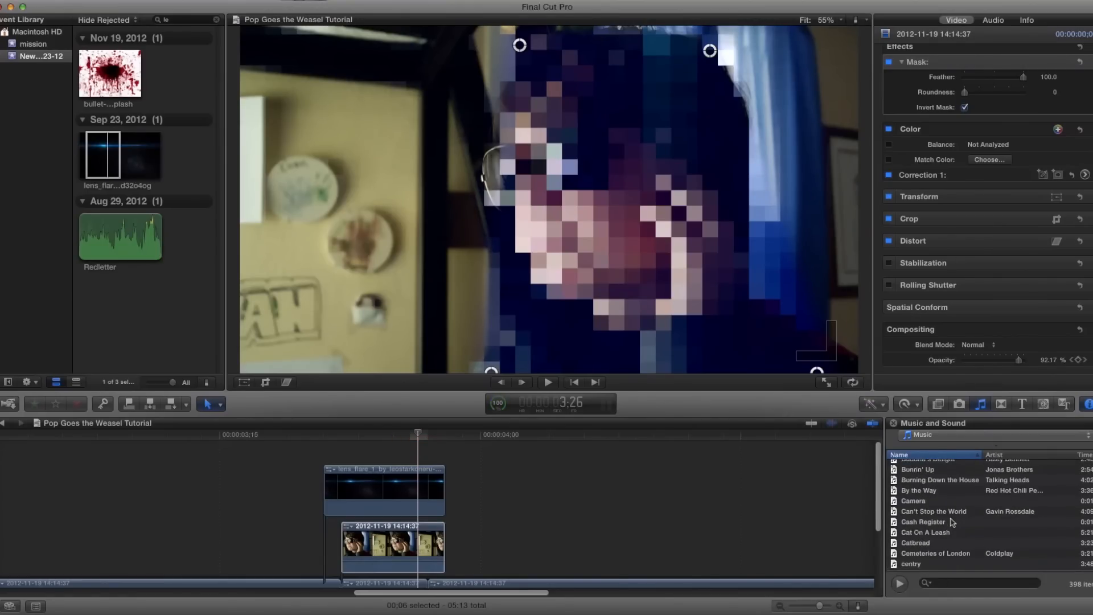
# Search the built-in sound effects for 'zip', preview Luggage Zip and place it above the lens flare.
pyautogui.click(921, 434)
pyautogui.write('z')
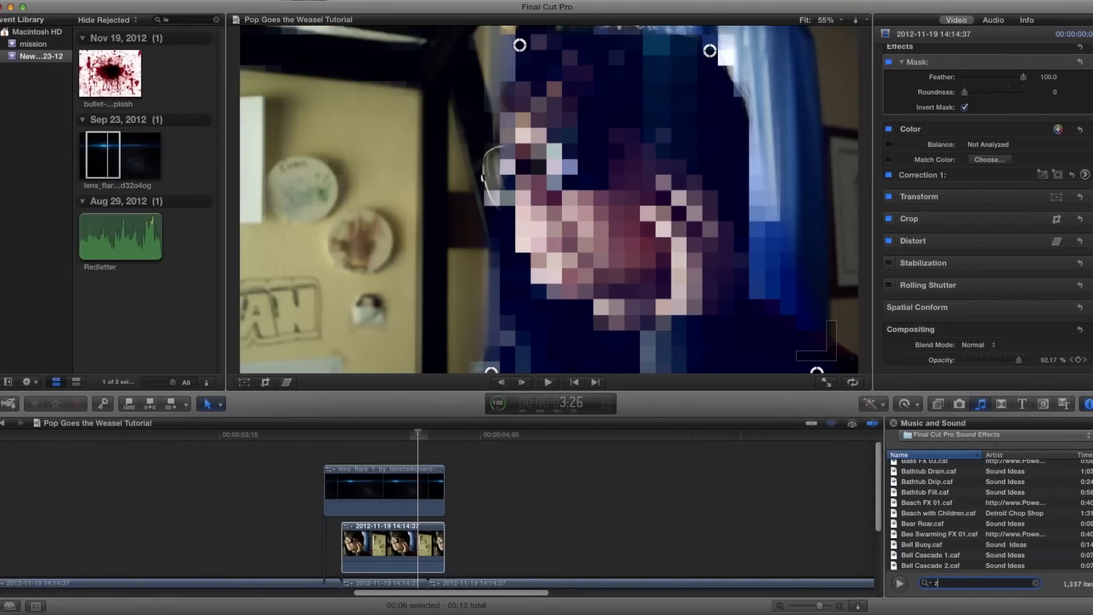
pyautogui.write('ip')
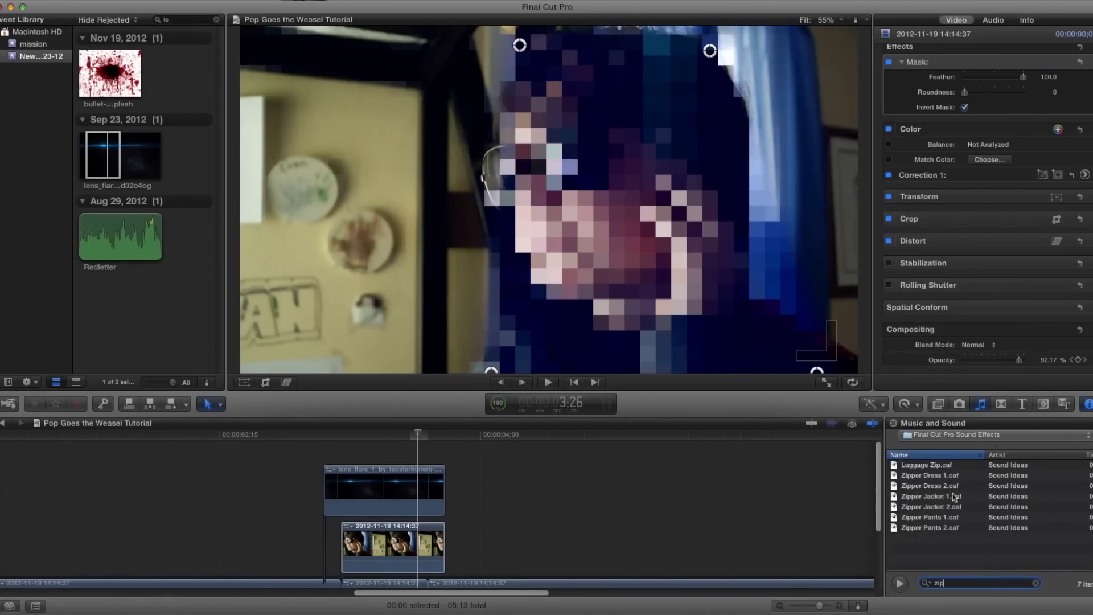
pyautogui.click(927, 464)
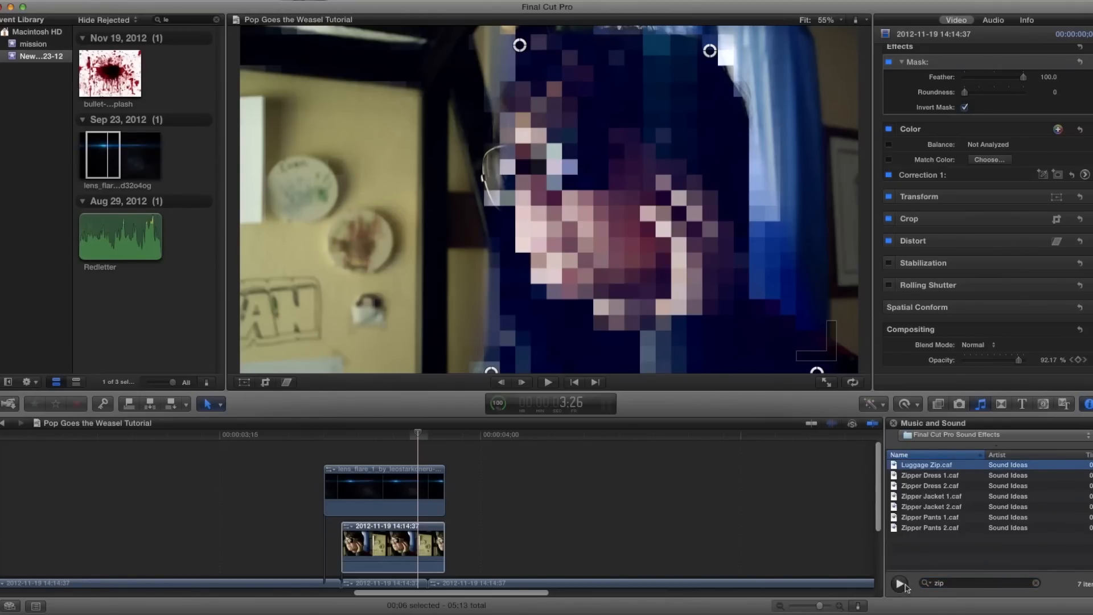
pyautogui.click(901, 583)
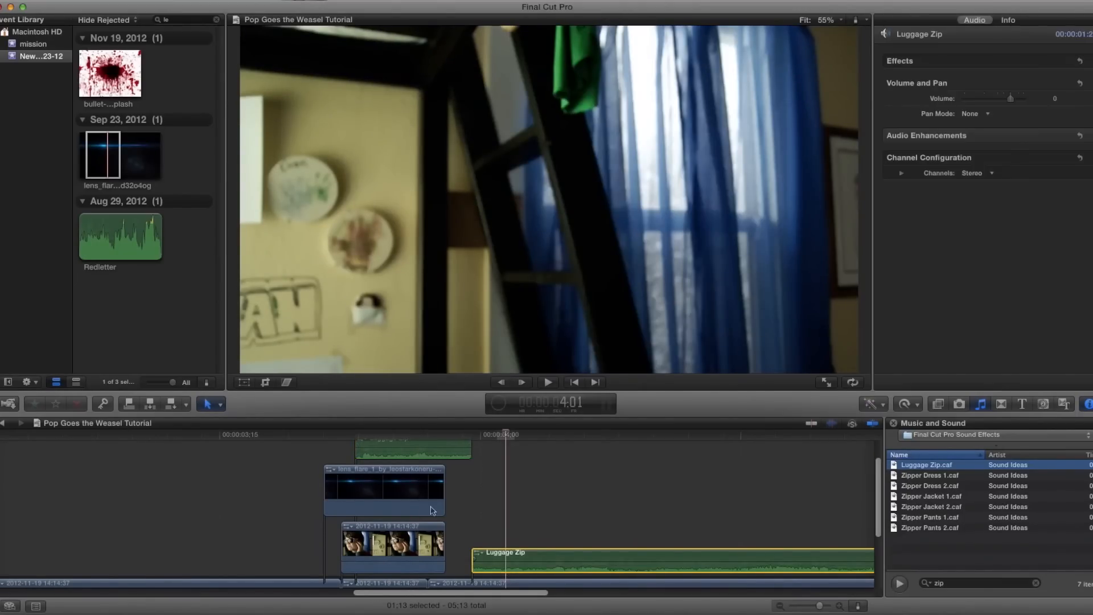
pyautogui.moveTo(411, 449); pyautogui.dragTo(373, 449)
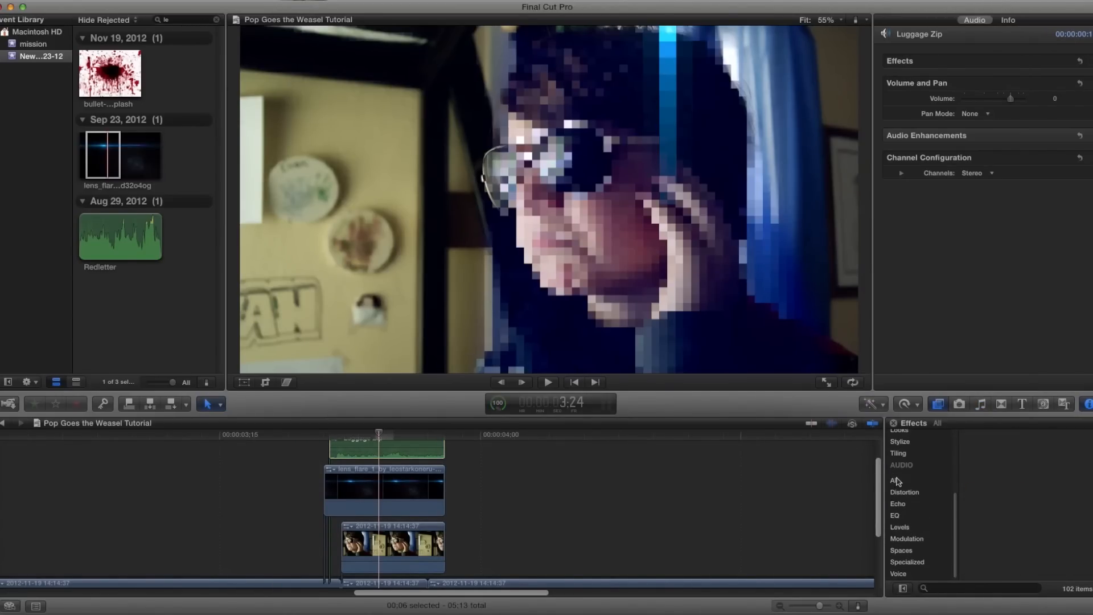
# Apply the Tremolo effect from Audio > Modulation to the Luggage Zip clip.
pyautogui.click(894, 481)
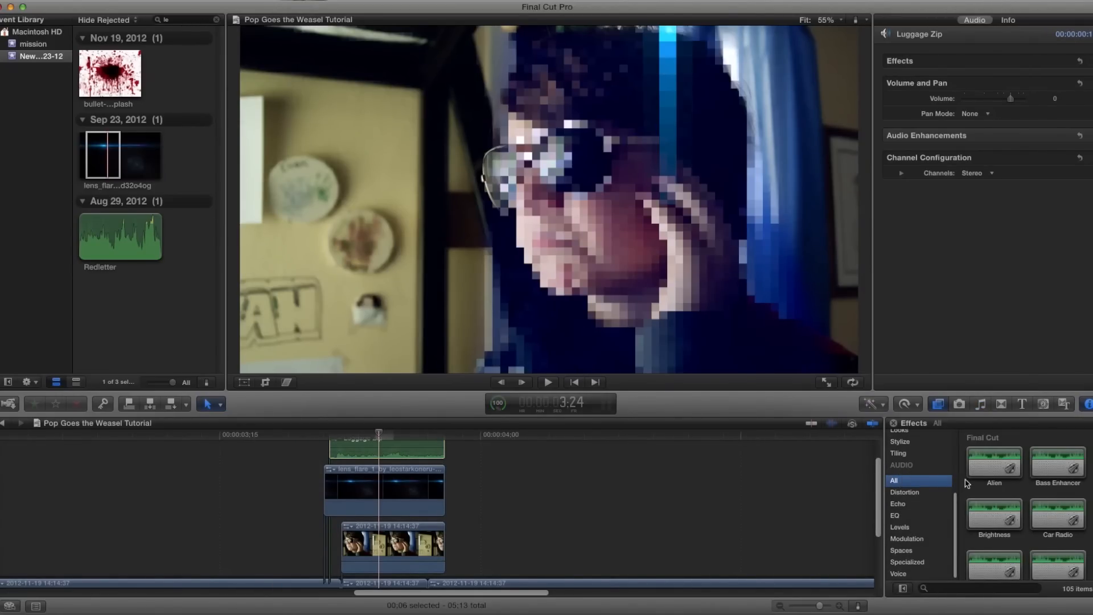
pyautogui.click(907, 539)
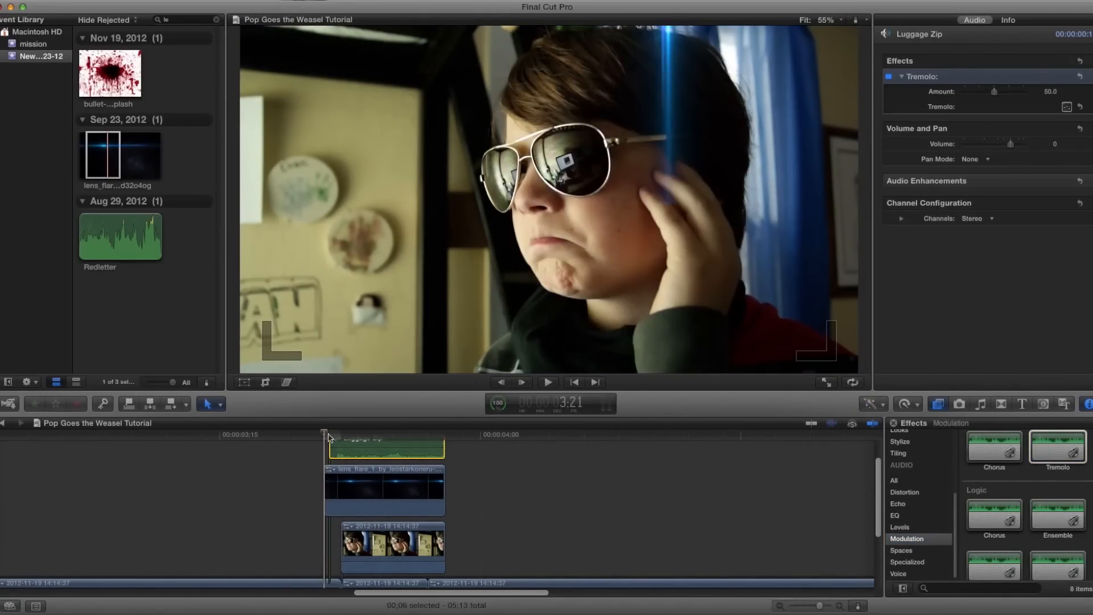
pyautogui.moveTo(329, 439); pyautogui.dragTo(313, 440)
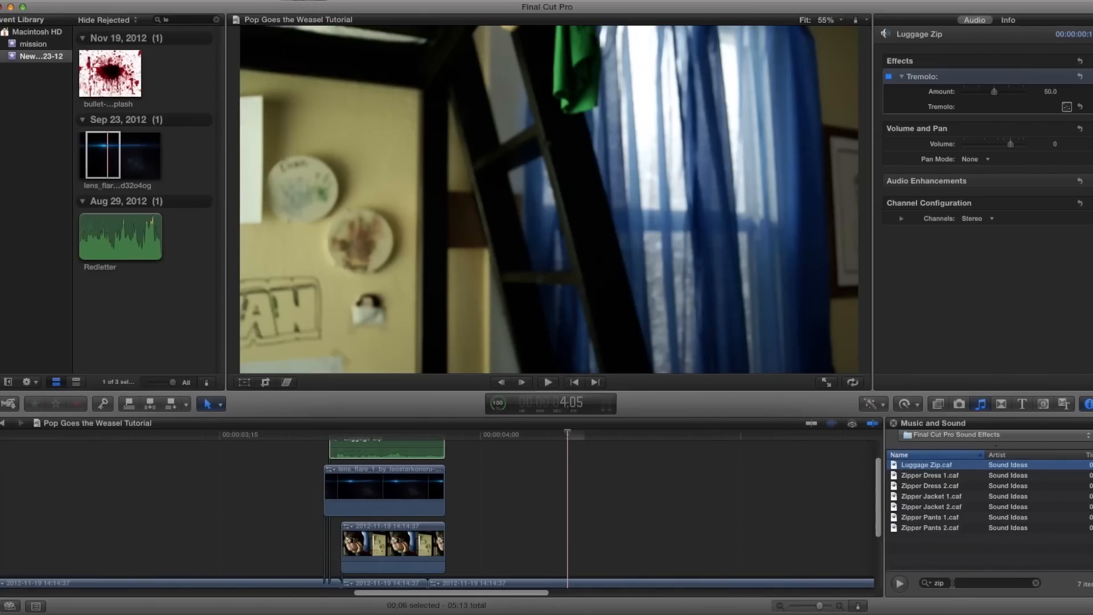
# Search the sound library for 'laser' and preview the Title Laser Hit 01 sound.
pyautogui.click(1036, 582)
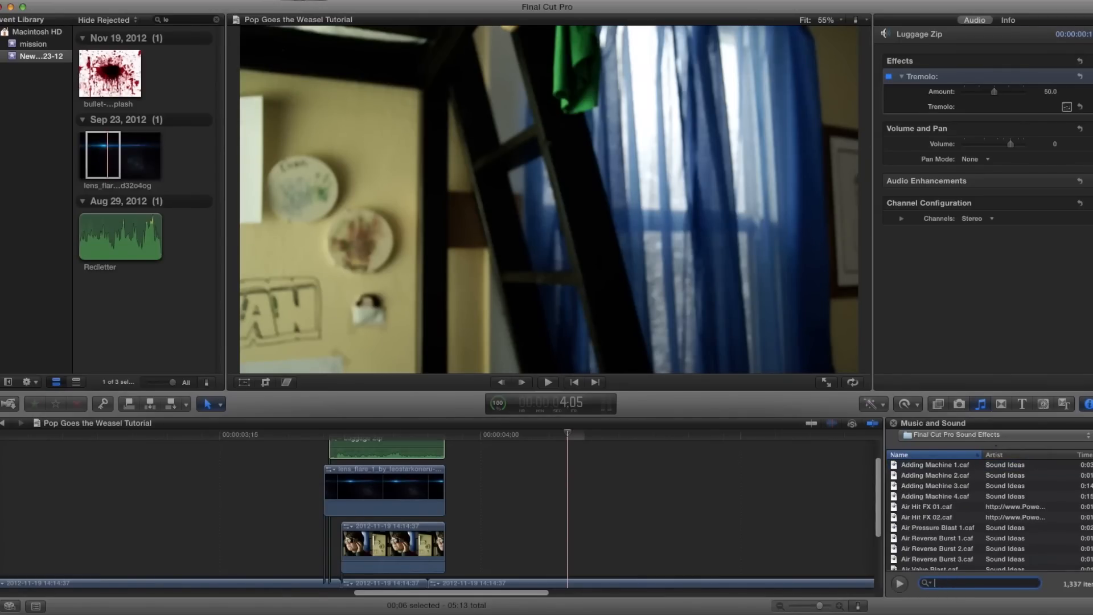
pyautogui.write('laser')
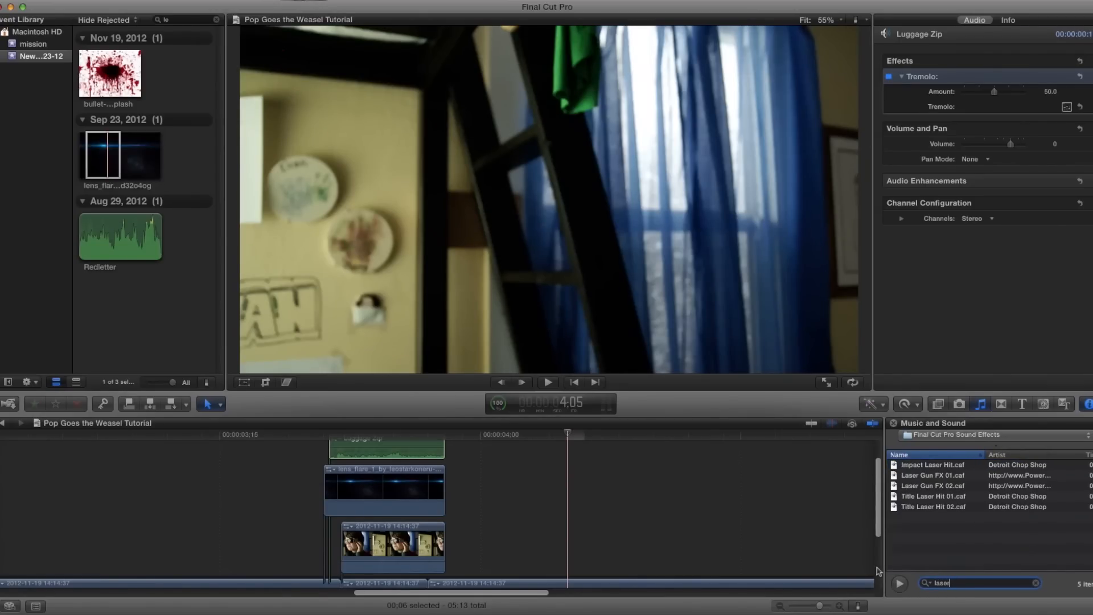
pyautogui.click(932, 496)
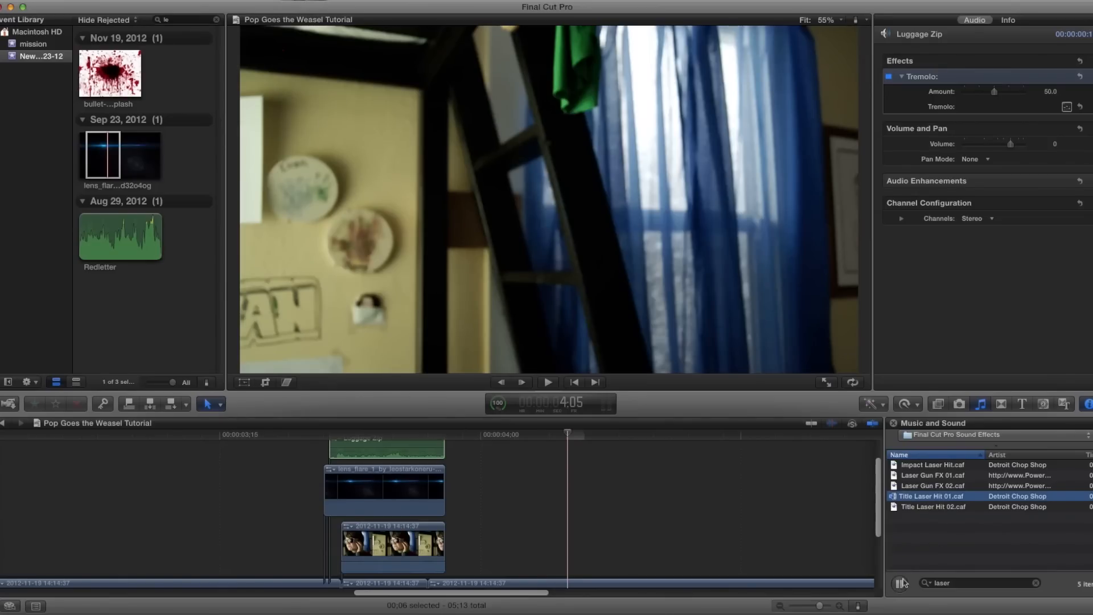
pyautogui.click(934, 486)
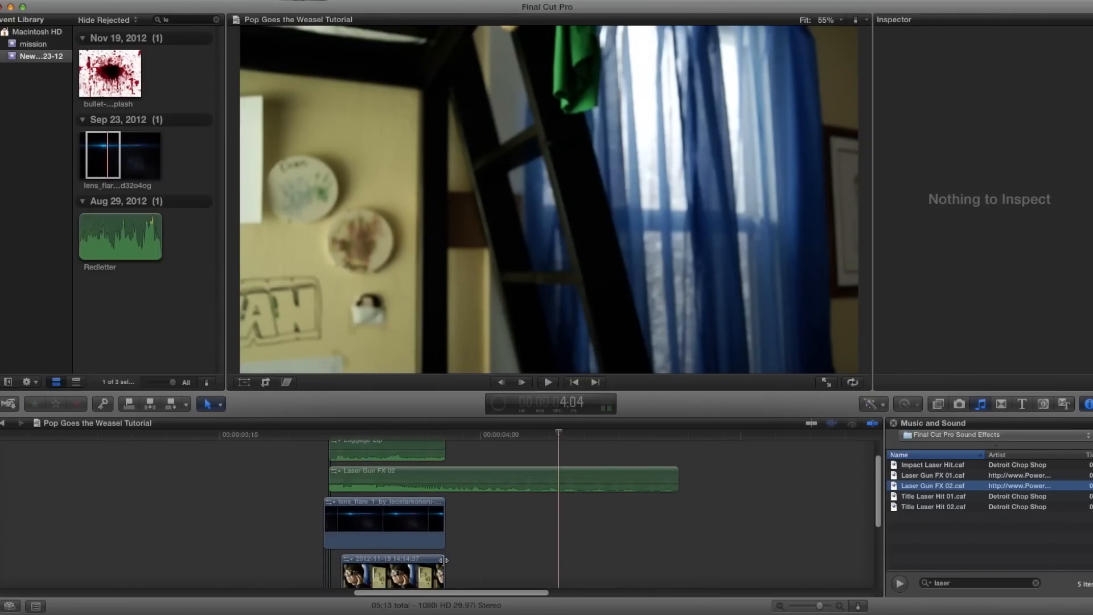
# Fade the short final piece of the subject clip to about 3-4% opacity.
pyautogui.click(390, 551)
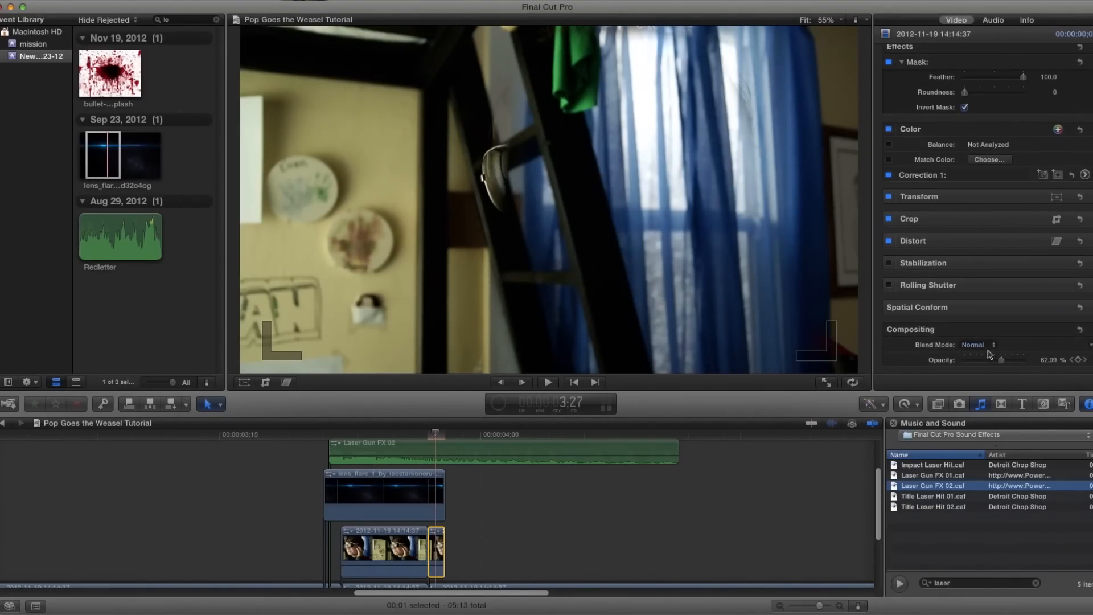
pyautogui.moveTo(1012, 360); pyautogui.dragTo(966, 360)
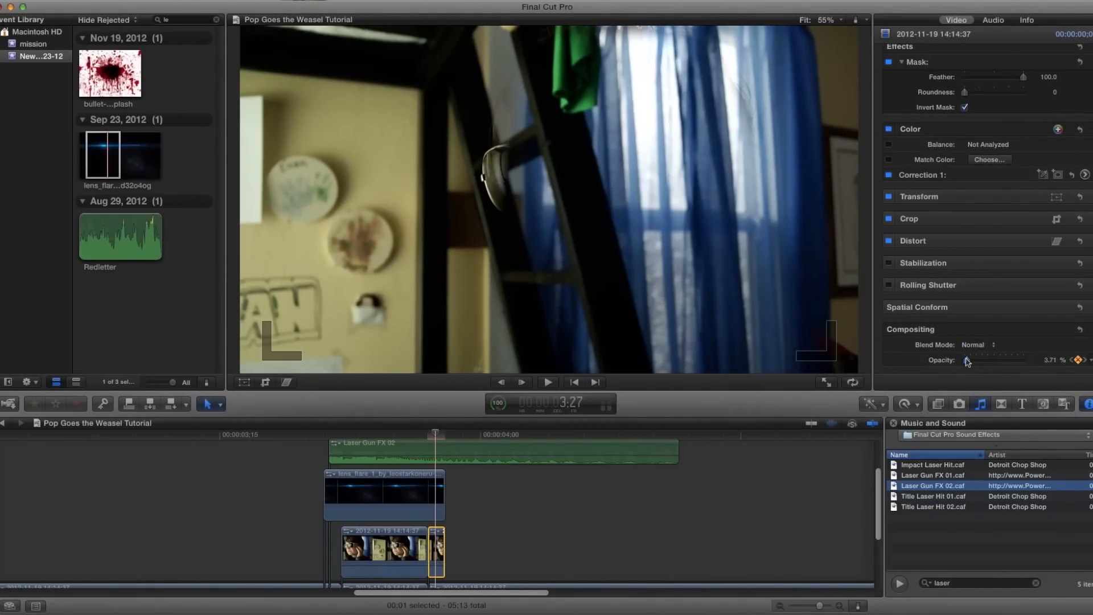
pyautogui.moveTo(967, 361); pyautogui.dragTo(976, 361)
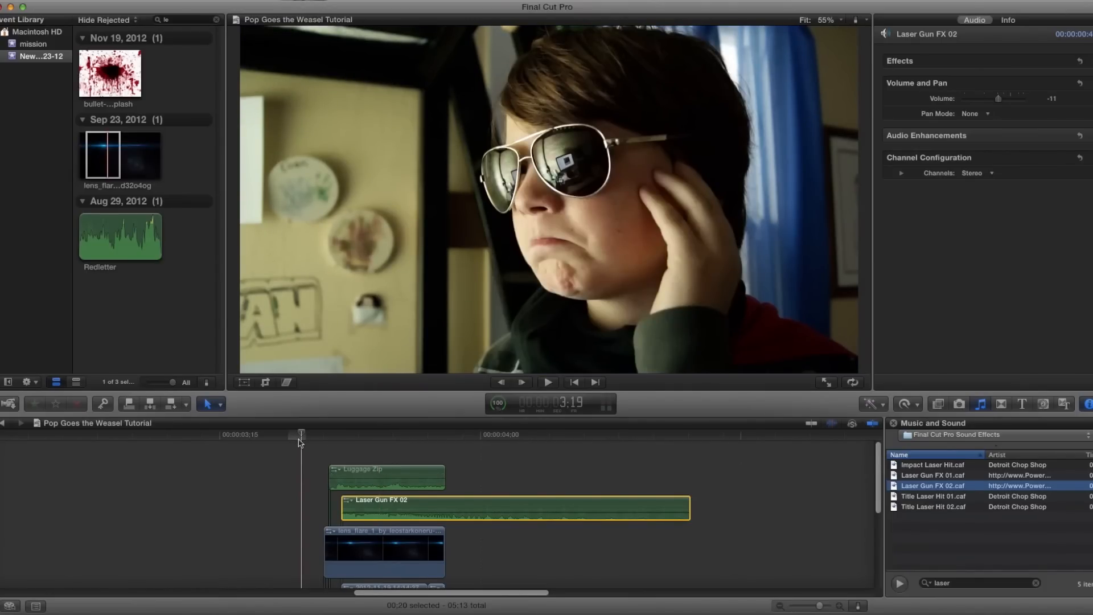
# Play the sequence from just before the beam effect and return to its start.
pyautogui.click(547, 382)
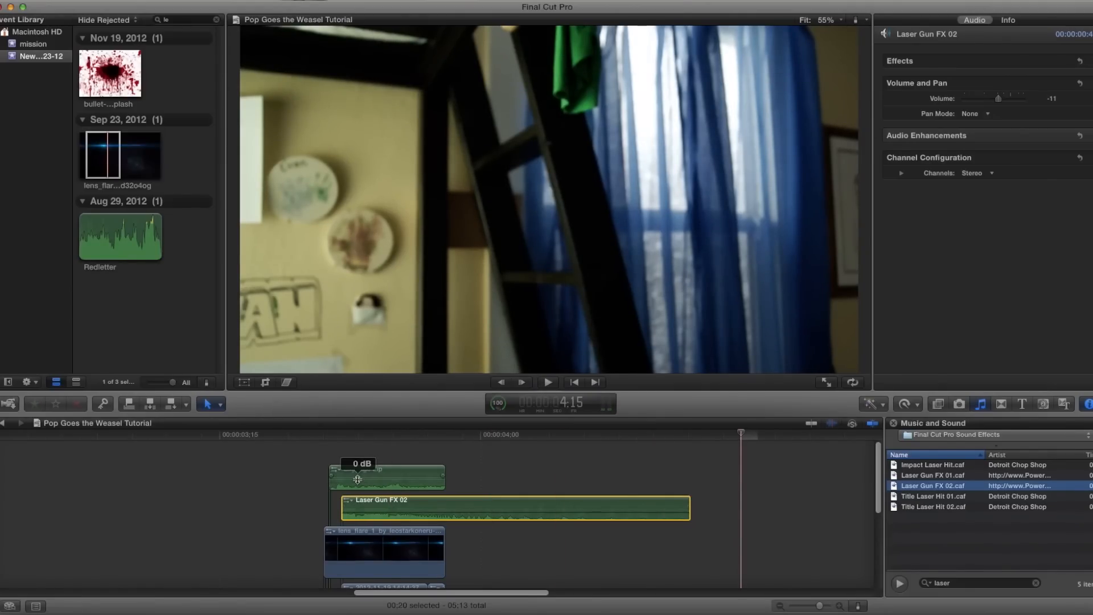
pyautogui.click(322, 434)
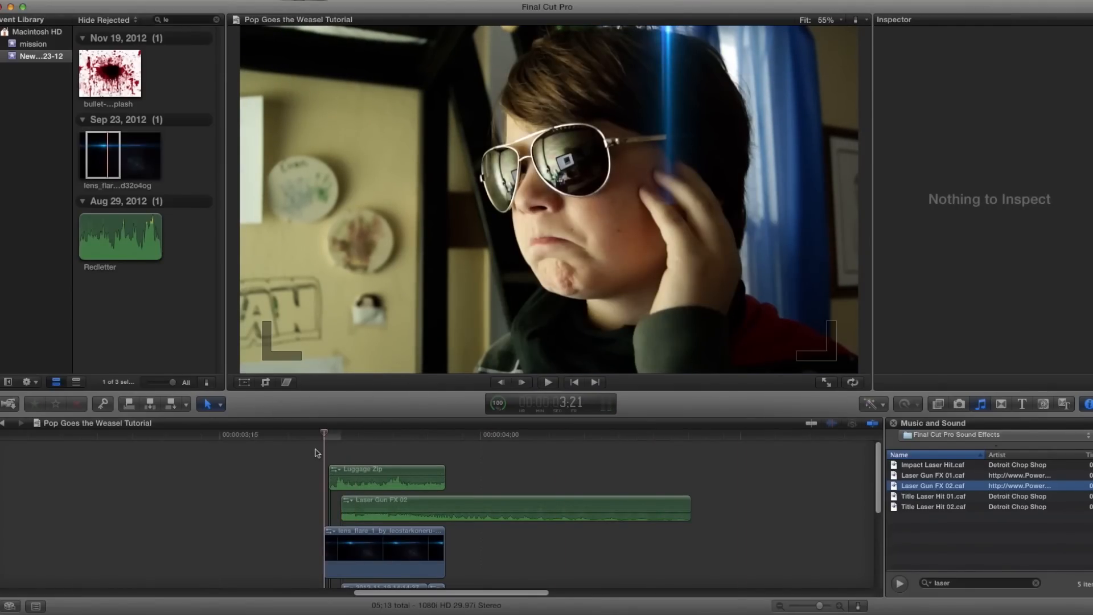